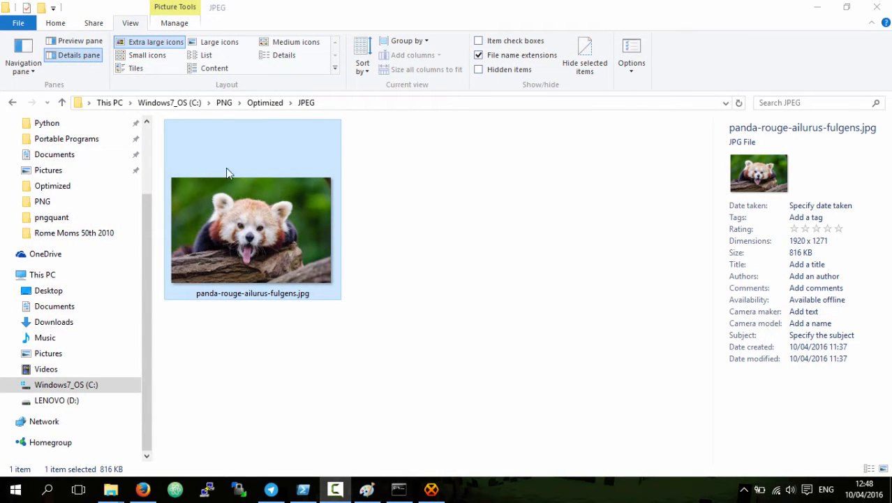
{"action": "mouse_move", "coordinate": [276, 254]}
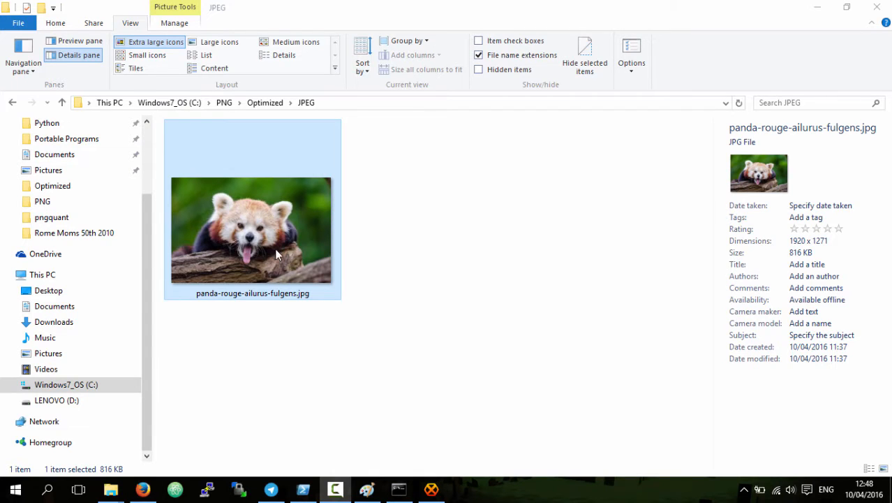
{"action": "mouse_move", "coordinate": [274, 230]}
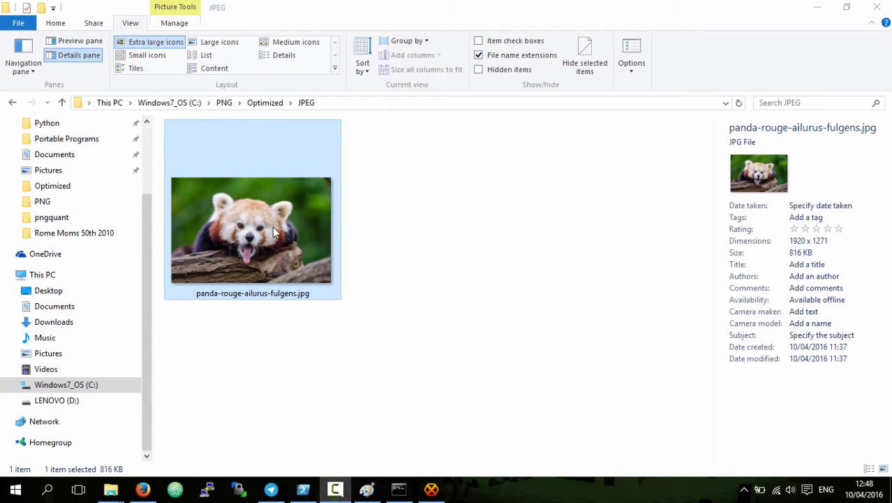
Preview the red panda photo full-screen in the photo viewer, then close it
{"action": "double_click", "coordinate": [251, 230]}
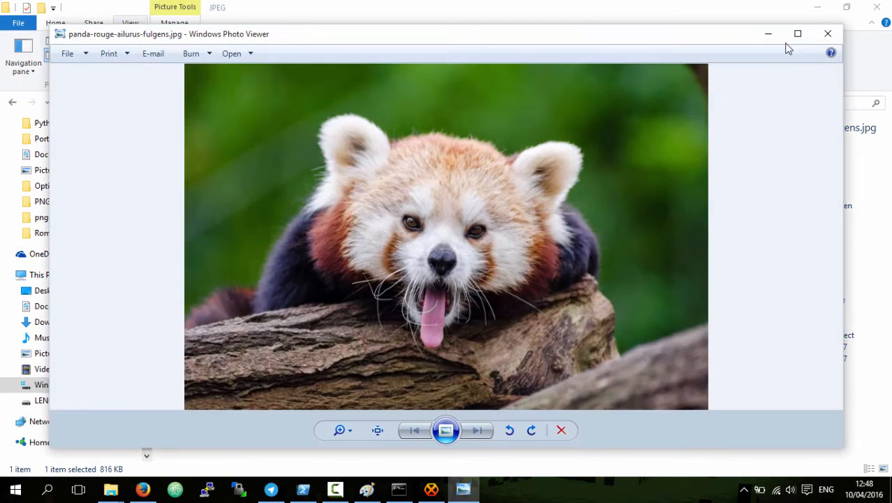
{"action": "left_click", "coordinate": [798, 34]}
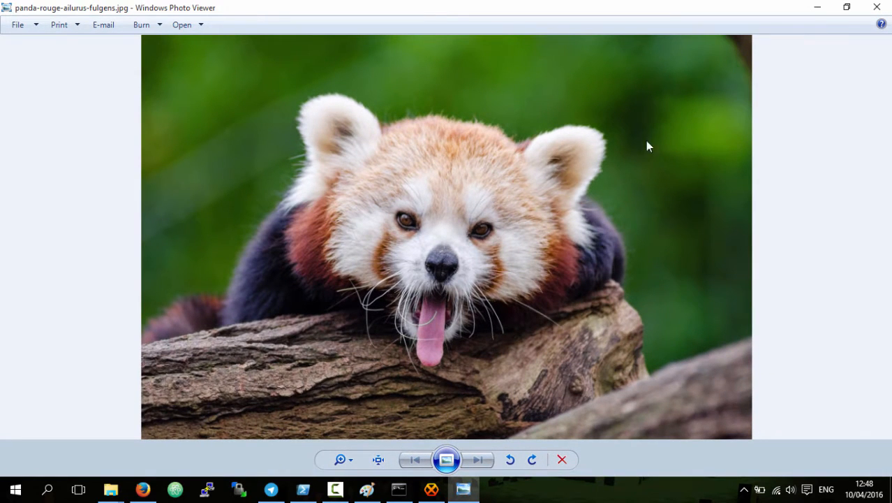
{"action": "mouse_move", "coordinate": [665, 160]}
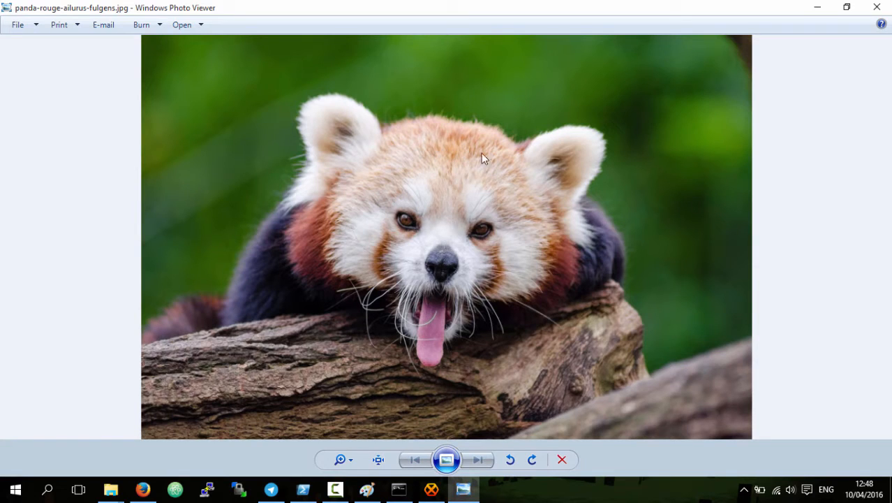
{"action": "mouse_move", "coordinate": [548, 87]}
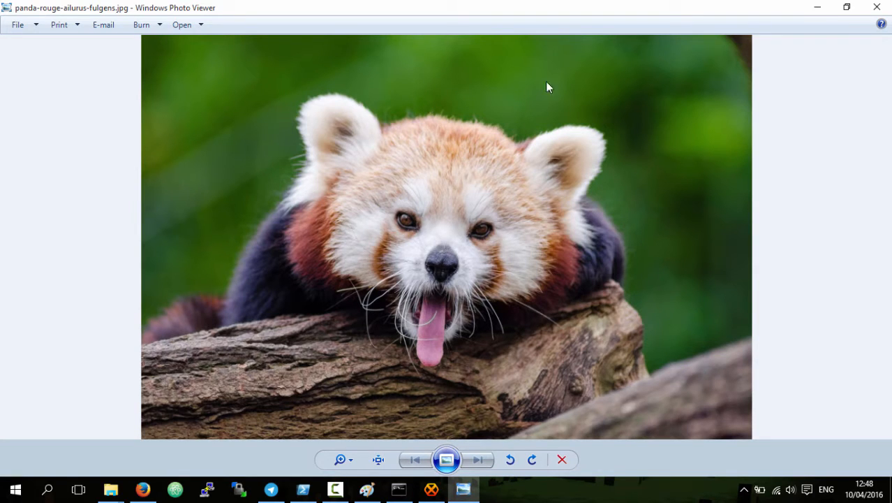
{"action": "left_click", "coordinate": [111, 488]}
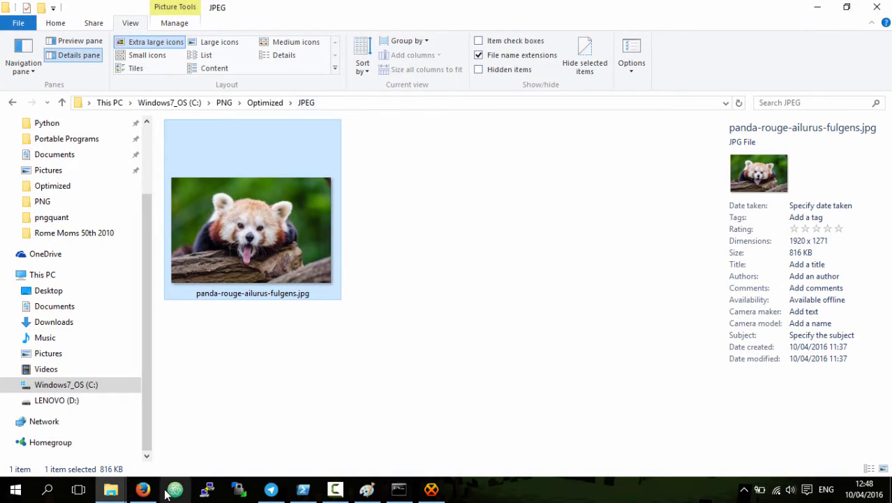
Compress the 835.6 KB red panda JPG in TinyJPG down to 237.9 KB
{"action": "left_click", "coordinate": [143, 488]}
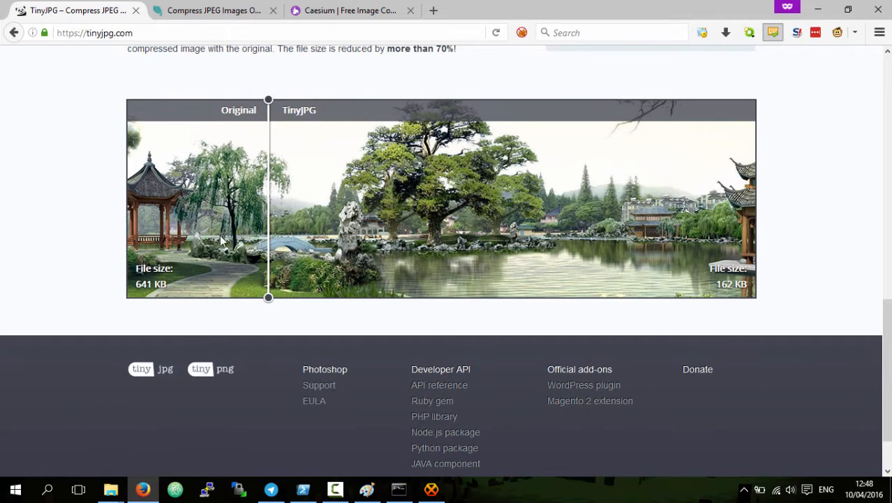
{"action": "scroll", "scroll_direction": "up", "scroll_amount": 3}
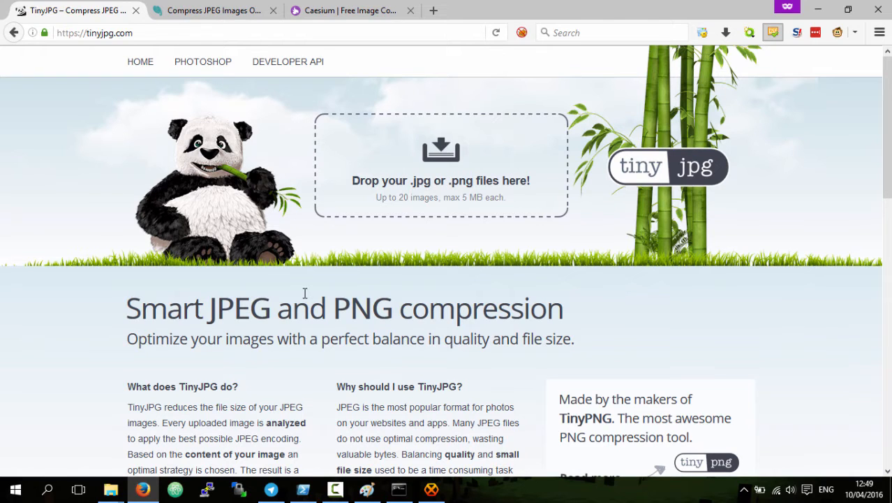
{"action": "mouse_move", "coordinate": [391, 389]}
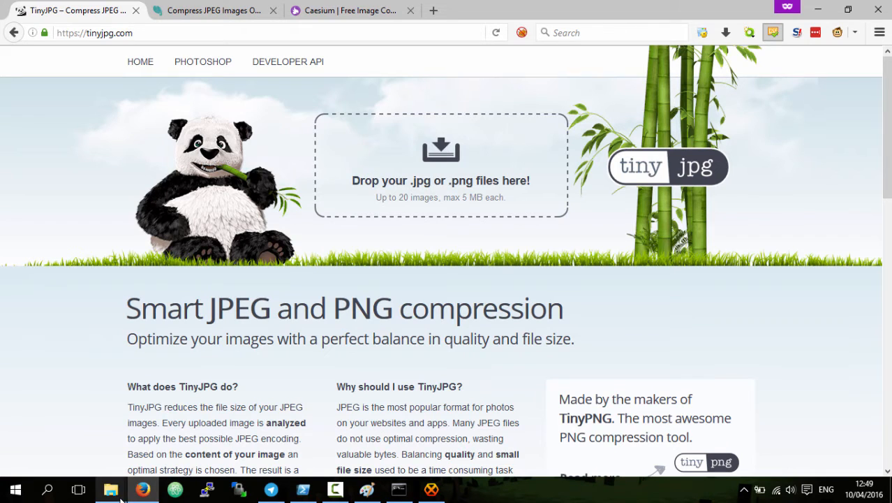
{"action": "left_click", "coordinate": [111, 488]}
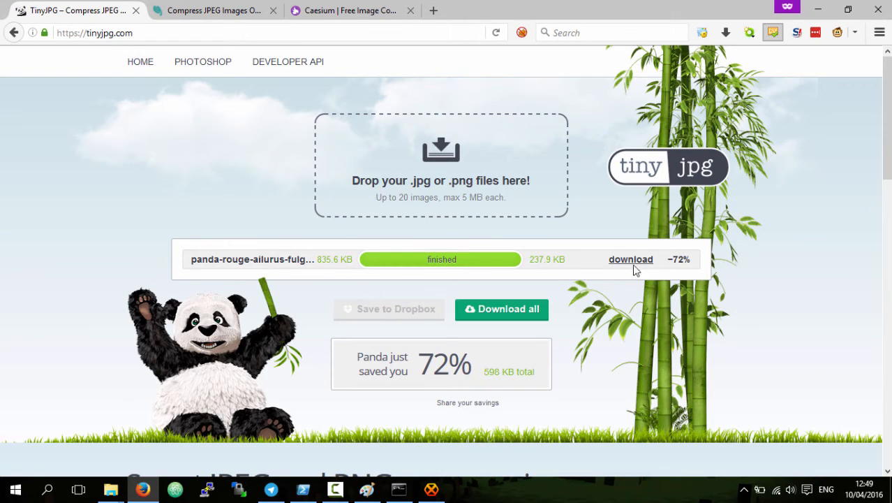
{"action": "mouse_move", "coordinate": [594, 179]}
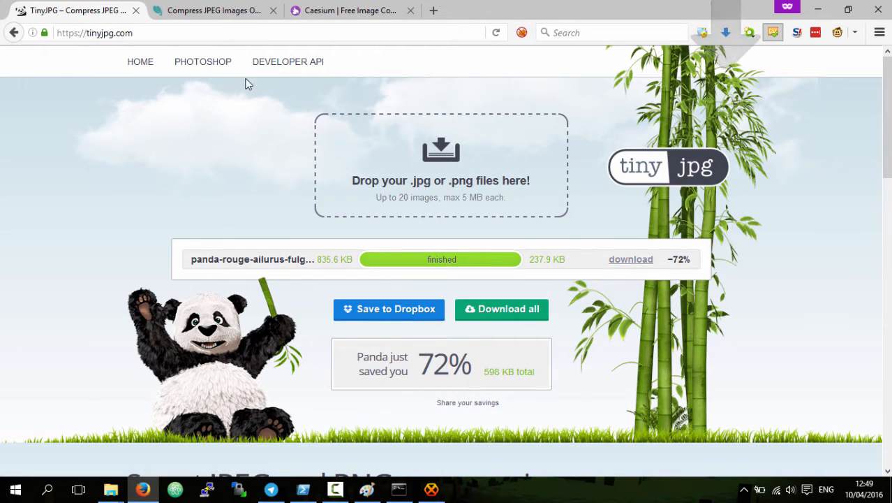
Upload the red panda JPG to CompressJPEG and open its quality-100 comparison with the original
{"action": "left_click", "coordinate": [214, 11]}
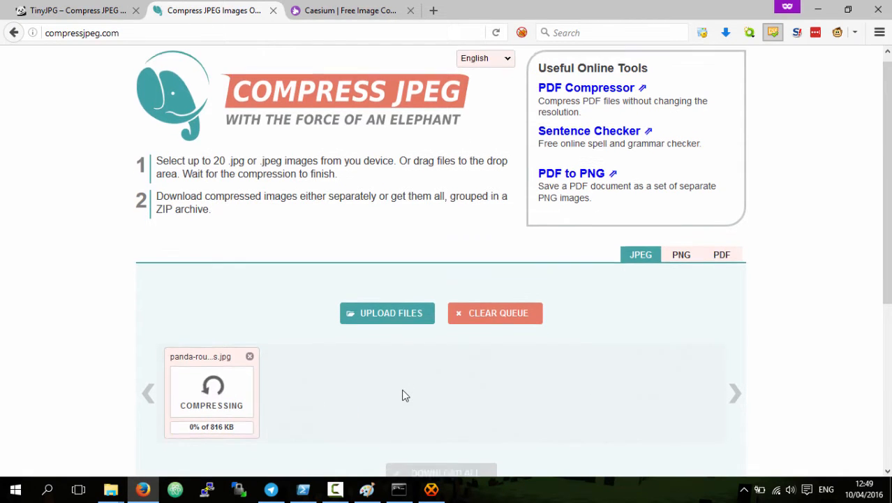
{"action": "scroll", "scroll_direction": "down", "scroll_amount": 3}
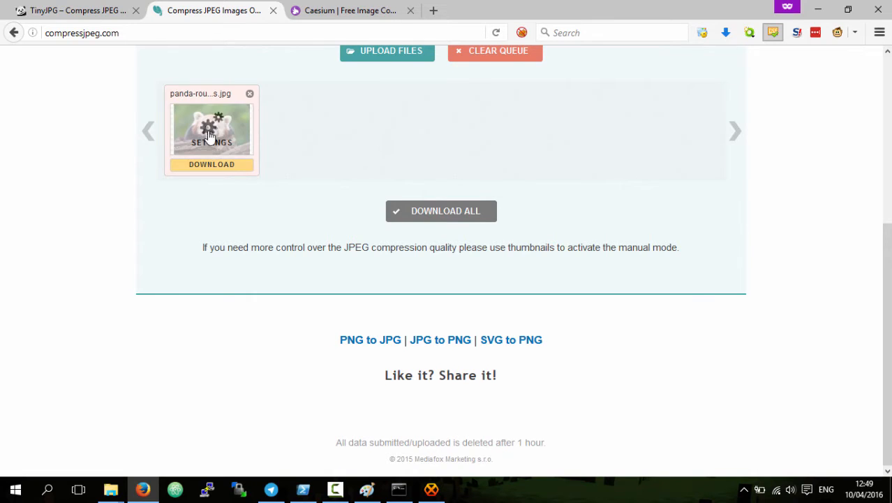
{"action": "left_click", "coordinate": [211, 129]}
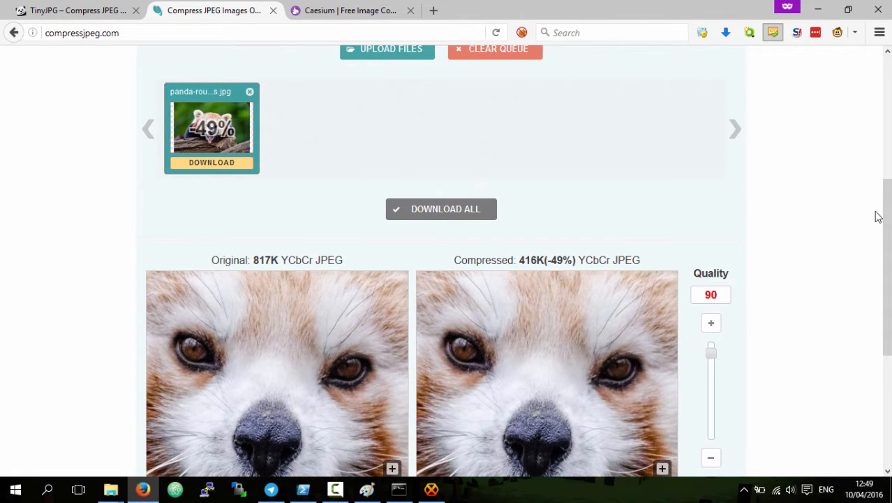
{"action": "scroll", "scroll_direction": "down", "scroll_amount": 3}
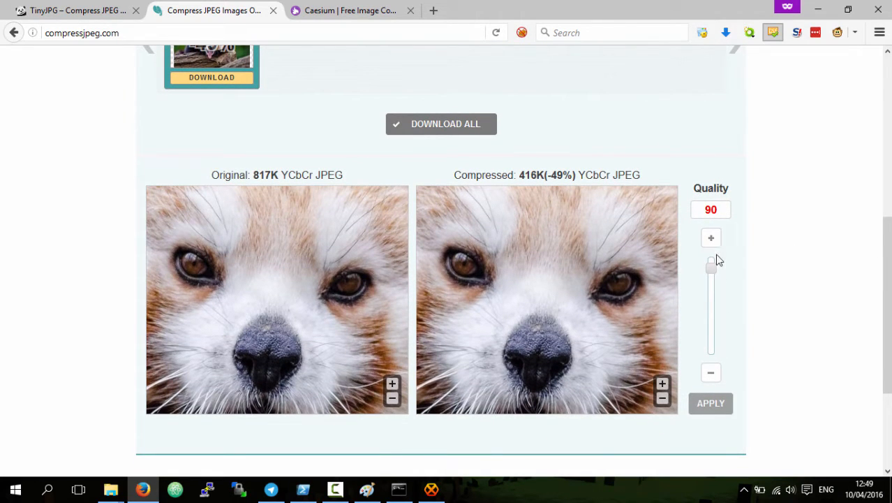
{"action": "mouse_move", "coordinate": [711, 209]}
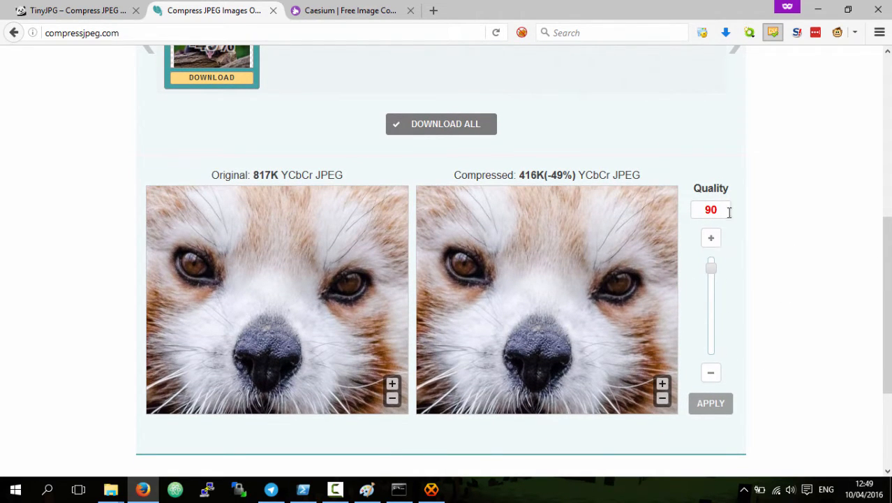
{"action": "mouse_move", "coordinate": [718, 330]}
{"action": "type", "text": "100"}
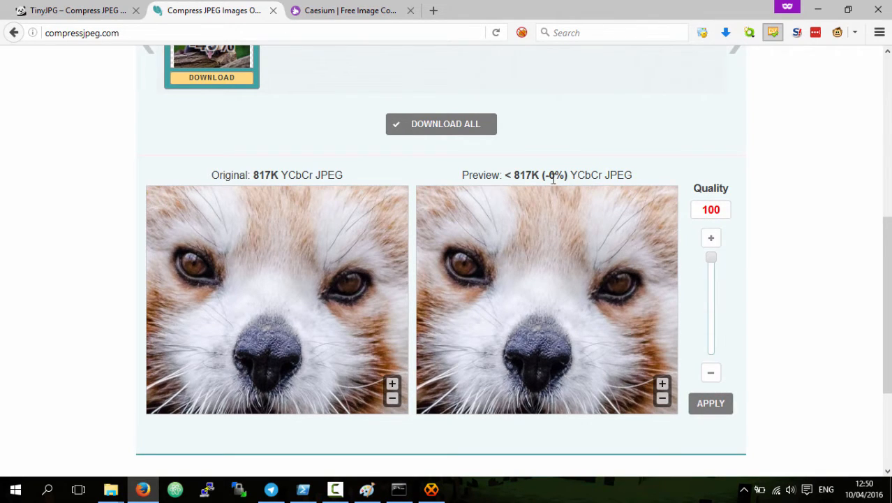
Lower CompressJPEG quality through 70 and 58 to 10, then inspect the eye and nose artifacts
{"action": "left_click_drag", "start_coordinate": [711, 257], "coordinate": [711, 289]}
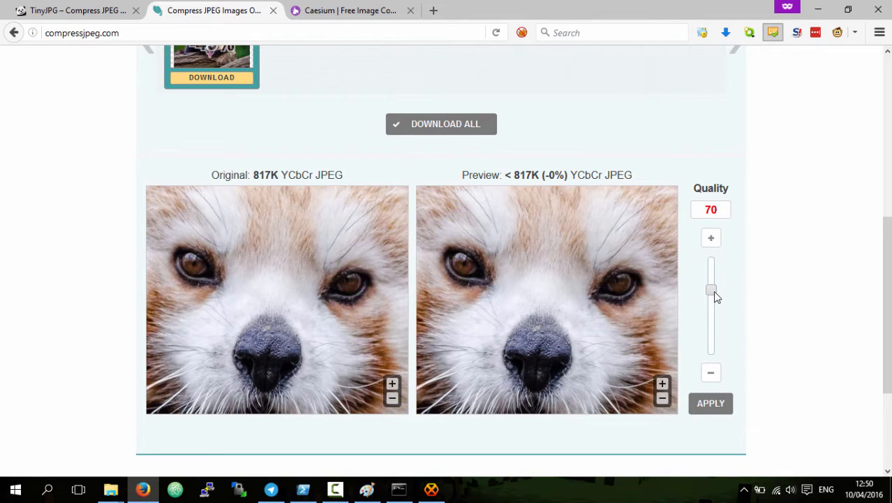
{"action": "left_click_drag", "start_coordinate": [710, 289], "coordinate": [711, 302]}
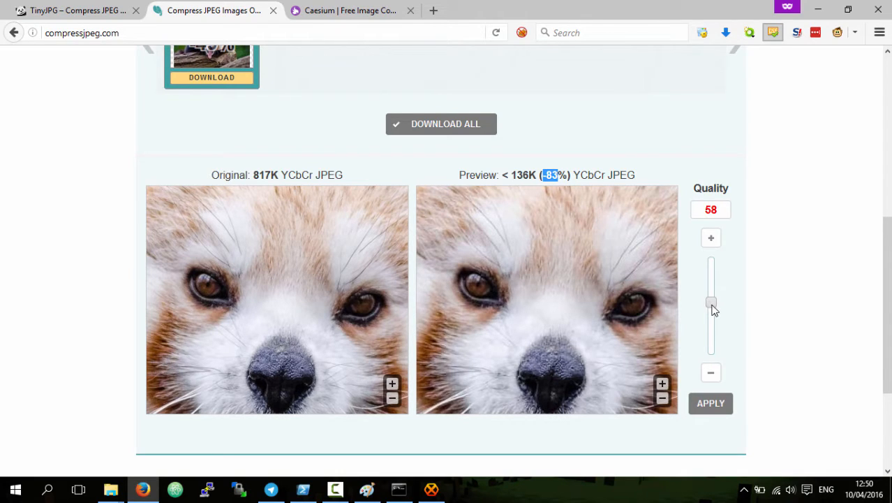
{"action": "left_click_drag", "start_coordinate": [711, 302], "coordinate": [711, 353]}
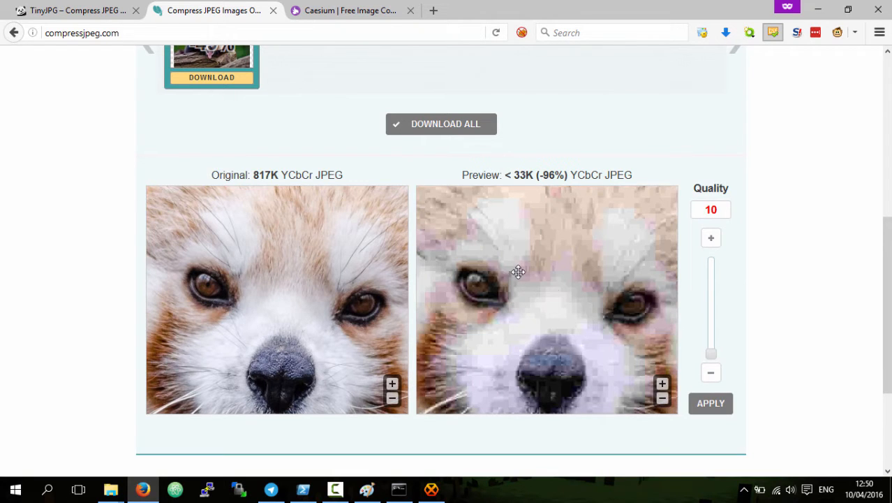
{"action": "left_click_drag", "start_coordinate": [518, 272], "coordinate": [511, 296]}
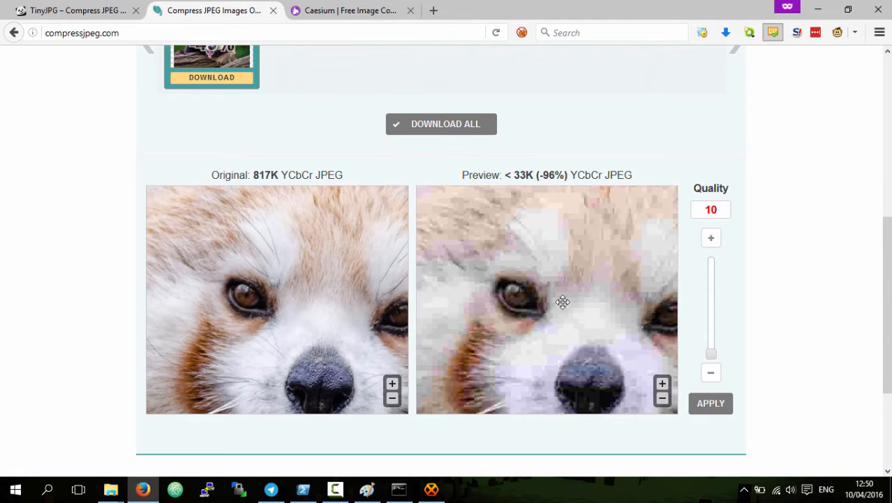
{"action": "left_click_drag", "start_coordinate": [563, 302], "coordinate": [495, 260]}
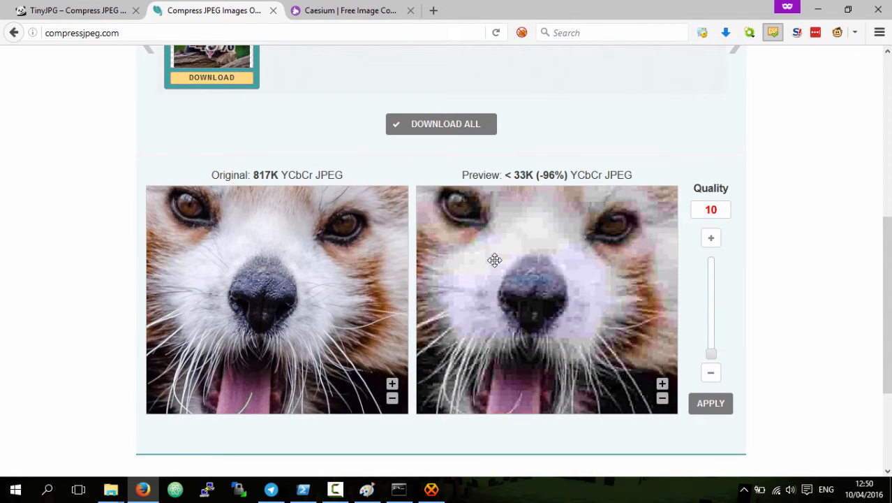
{"action": "mouse_move", "coordinate": [603, 242]}
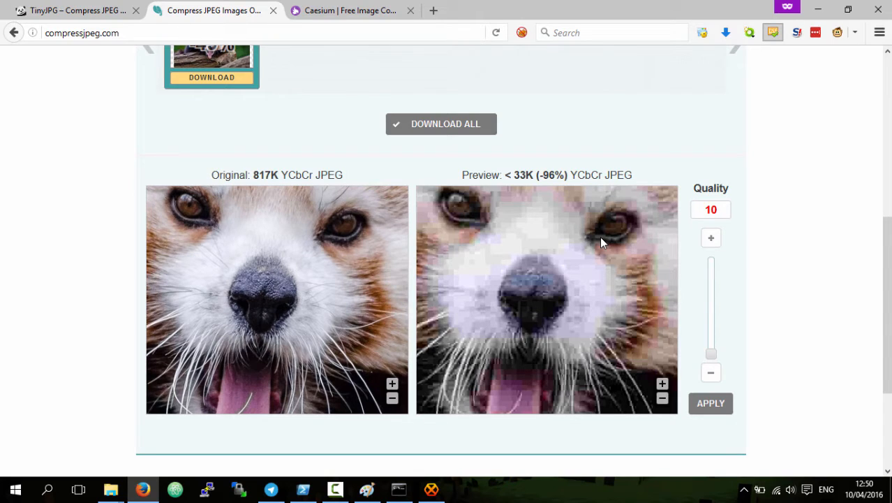
{"action": "mouse_move", "coordinate": [732, 311]}
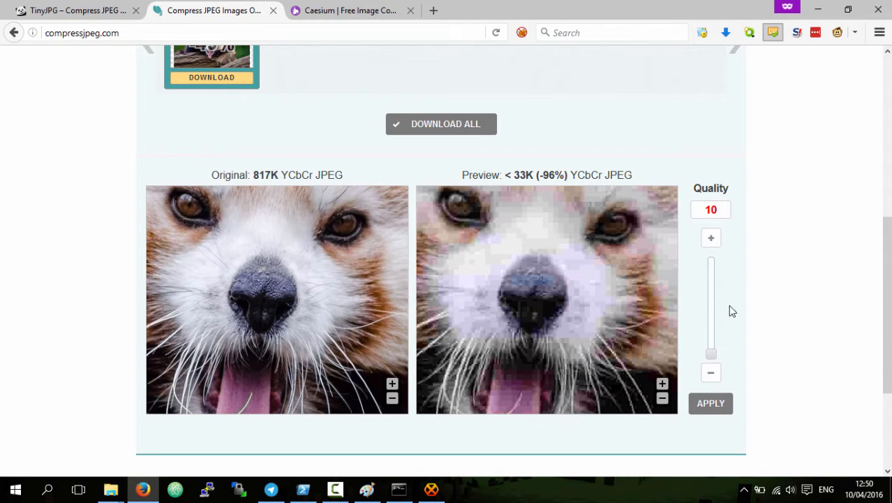
{"action": "left_click_drag", "start_coordinate": [710, 353], "coordinate": [710, 305]}
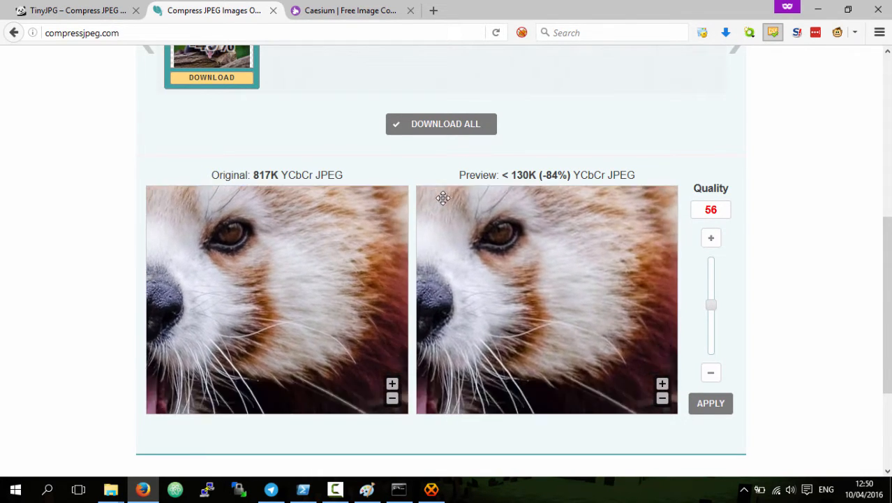
{"action": "left_click_drag", "start_coordinate": [442, 197], "coordinate": [584, 333]}
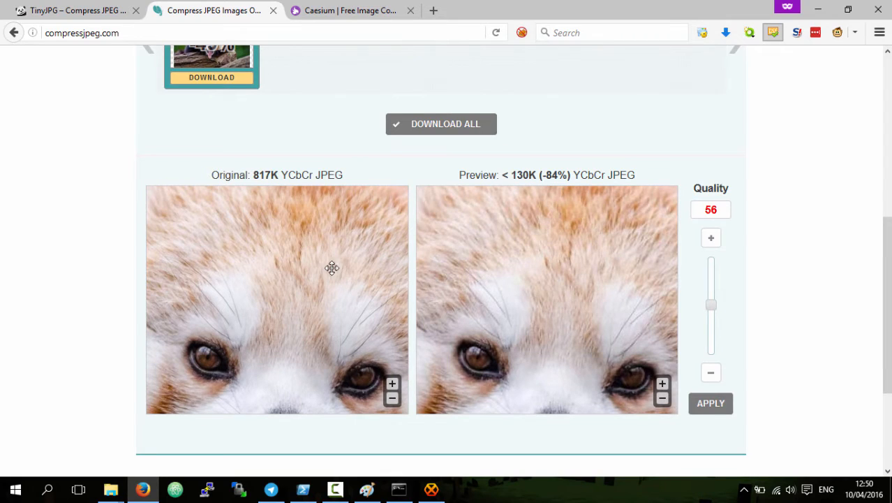
{"action": "mouse_move", "coordinate": [329, 254]}
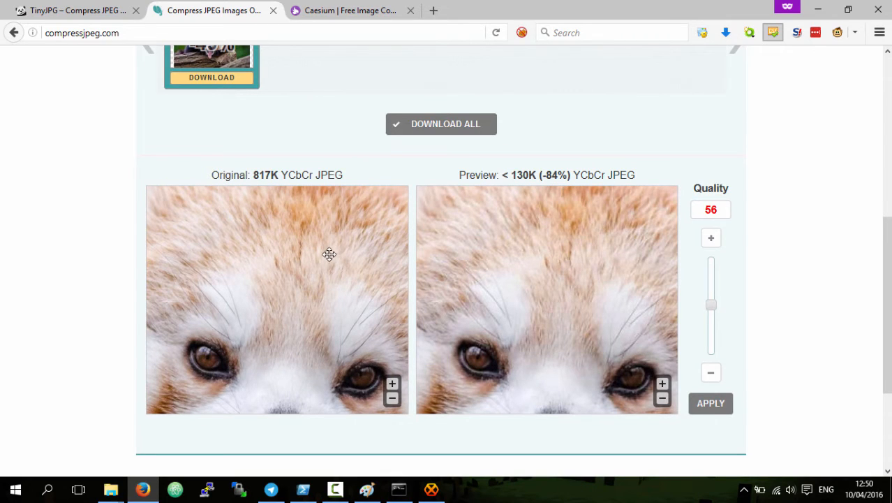
{"action": "mouse_move", "coordinate": [551, 184]}
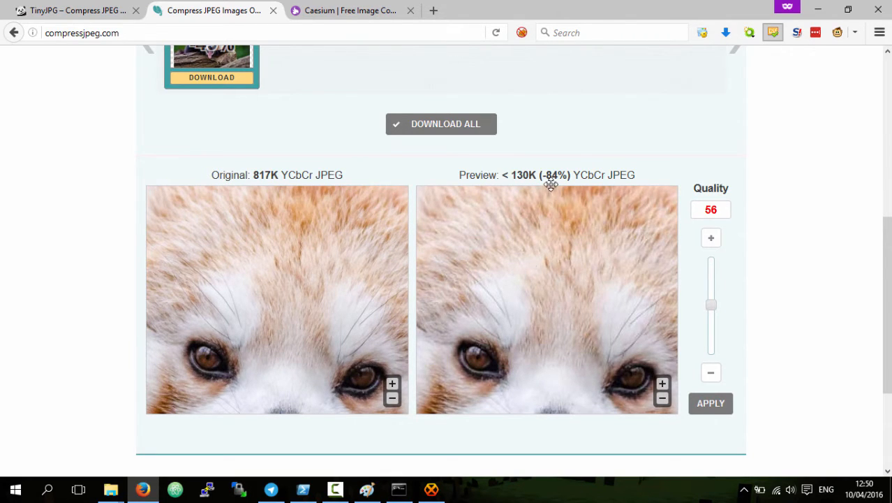
{"action": "double_click", "coordinate": [554, 175]}
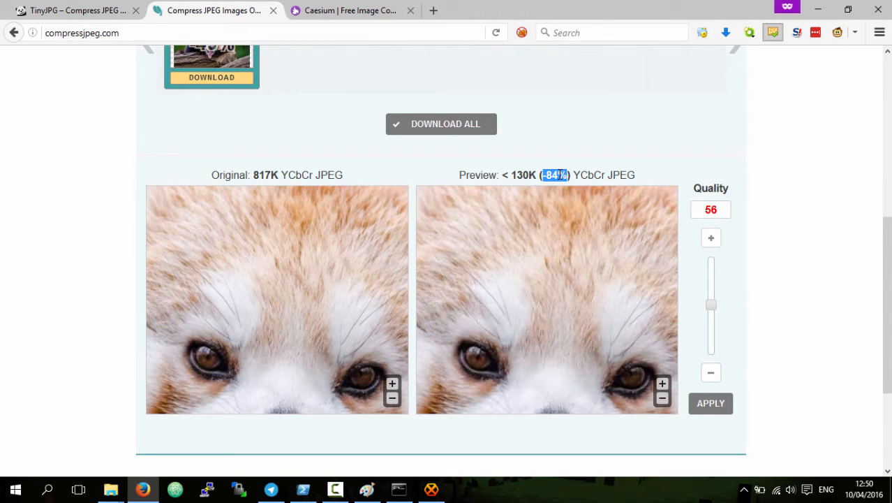
{"action": "mouse_move", "coordinate": [405, 129]}
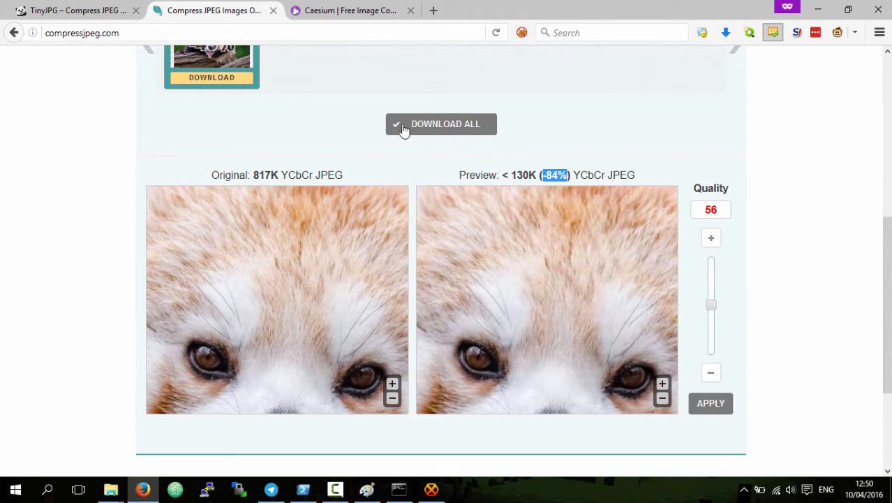
{"action": "scroll", "scroll_direction": "up", "scroll_amount": 3}
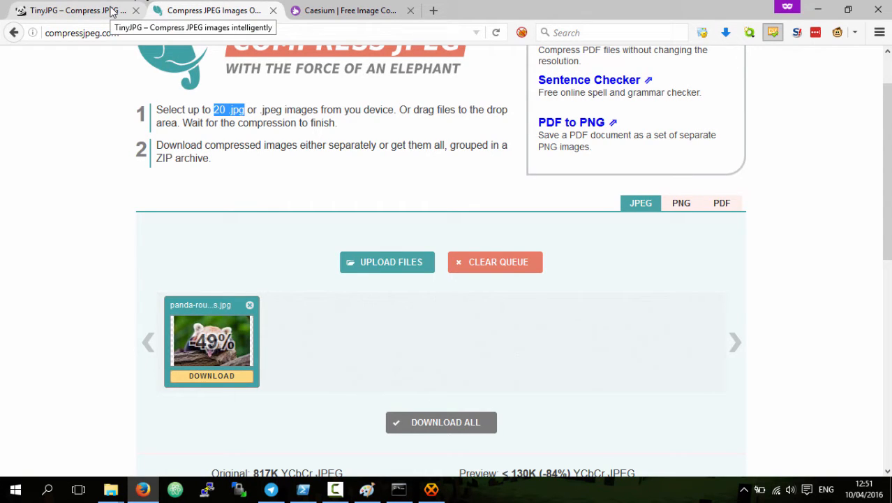
{"action": "mouse_move", "coordinate": [212, 10]}
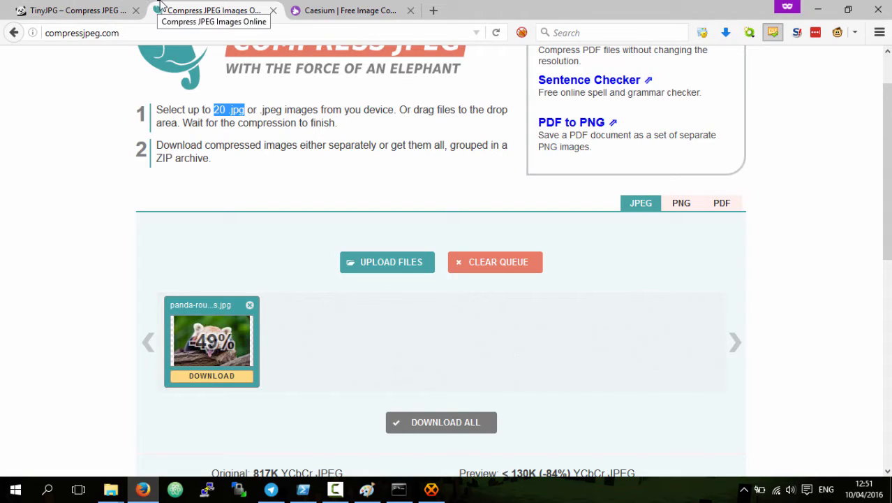
{"action": "mouse_move", "coordinate": [294, 96]}
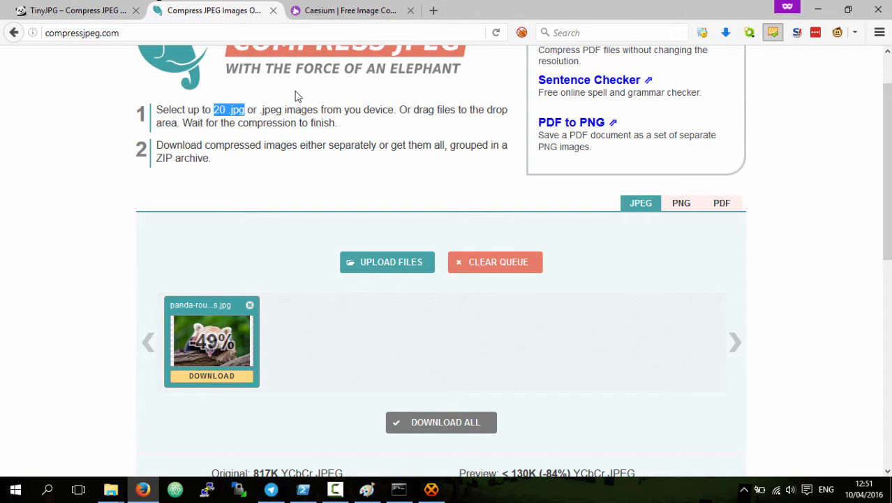
{"action": "mouse_move", "coordinate": [316, 220]}
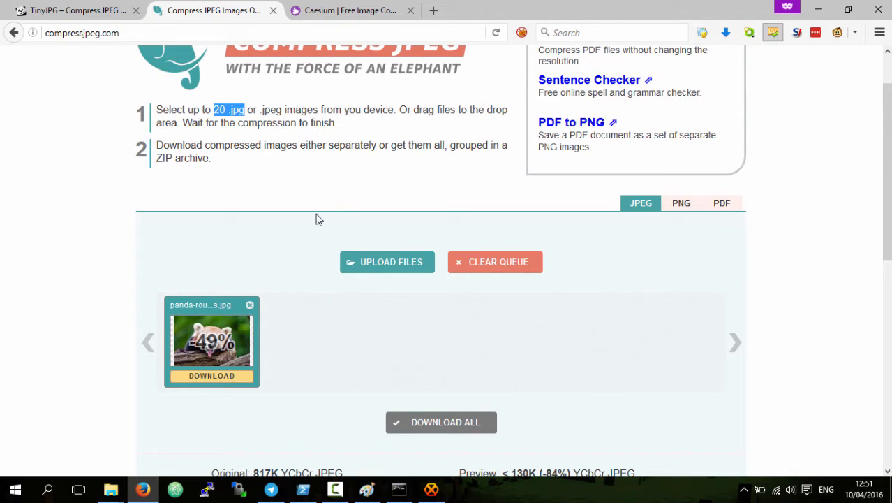
{"action": "mouse_move", "coordinate": [401, 207]}
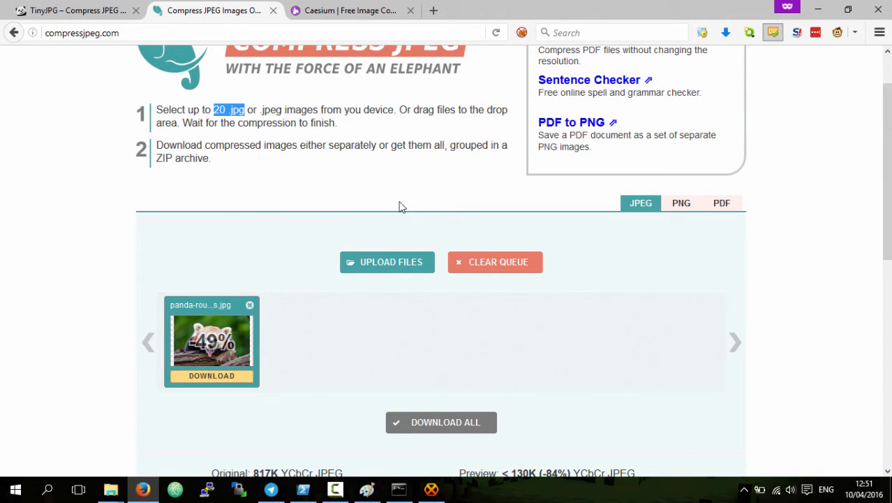
{"action": "mouse_move", "coordinate": [272, 157]}
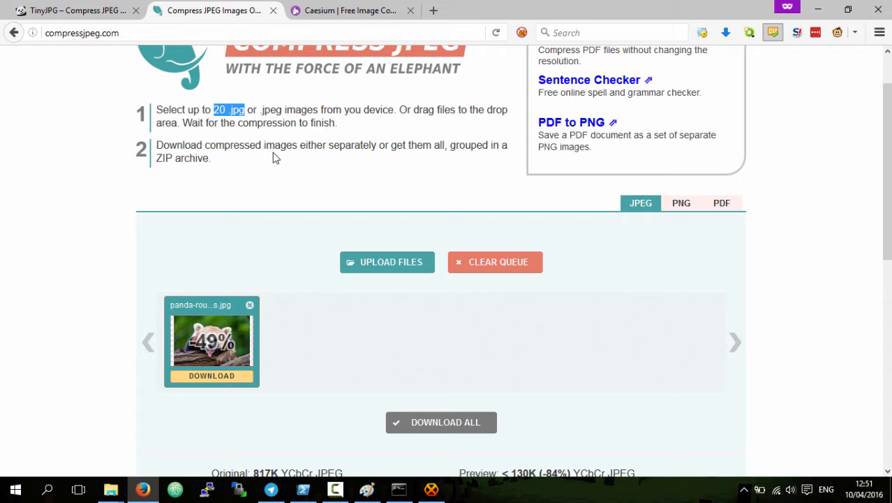
Scroll Caesium's Products section and jump to Downloads listing the 1.7.0 installer, portable and source packages
{"action": "left_click", "coordinate": [349, 10]}
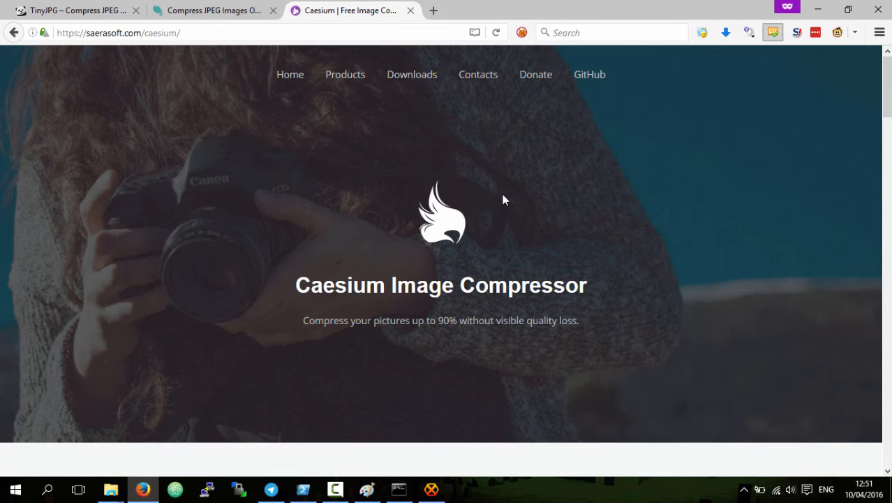
{"action": "scroll", "scroll_direction": "down", "scroll_amount": 3}
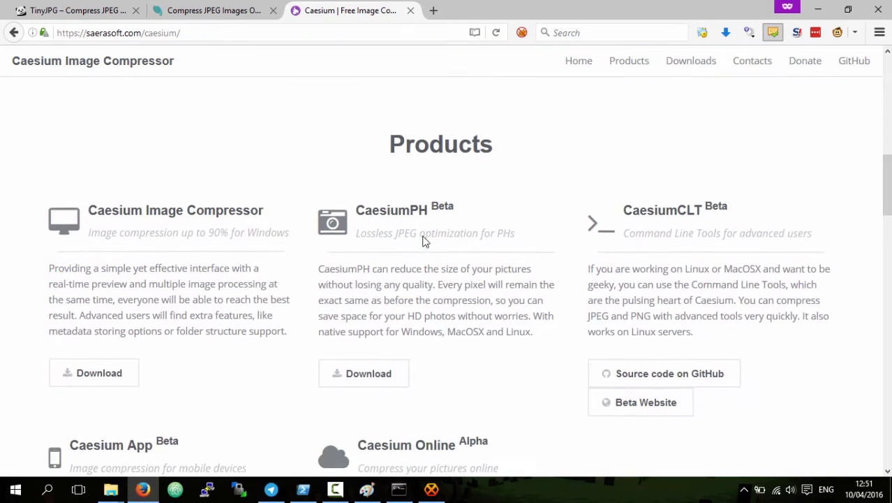
{"action": "scroll", "scroll_direction": "down", "scroll_amount": 3}
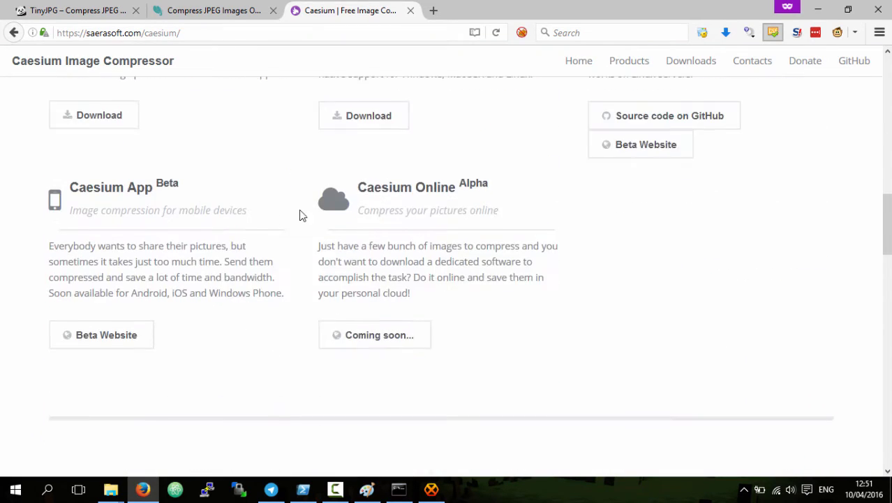
{"action": "left_click", "coordinate": [690, 60]}
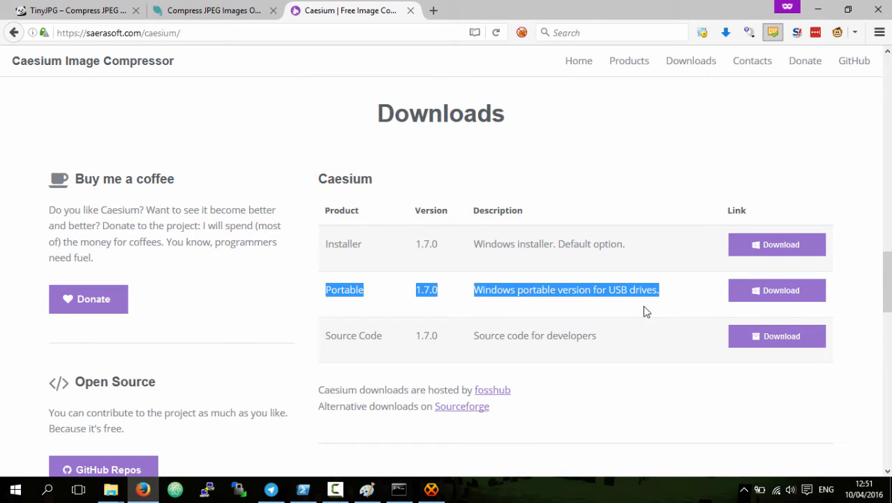
{"action": "mouse_move", "coordinate": [335, 335]}
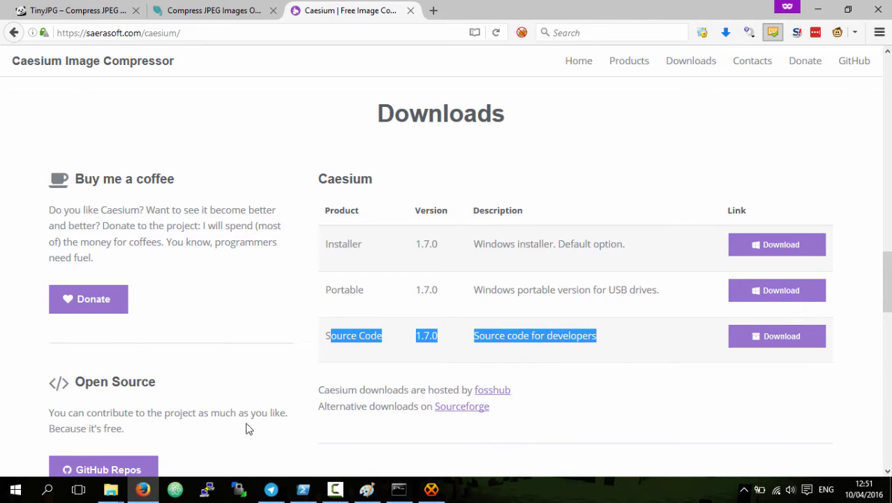
{"action": "mouse_move", "coordinate": [111, 488]}
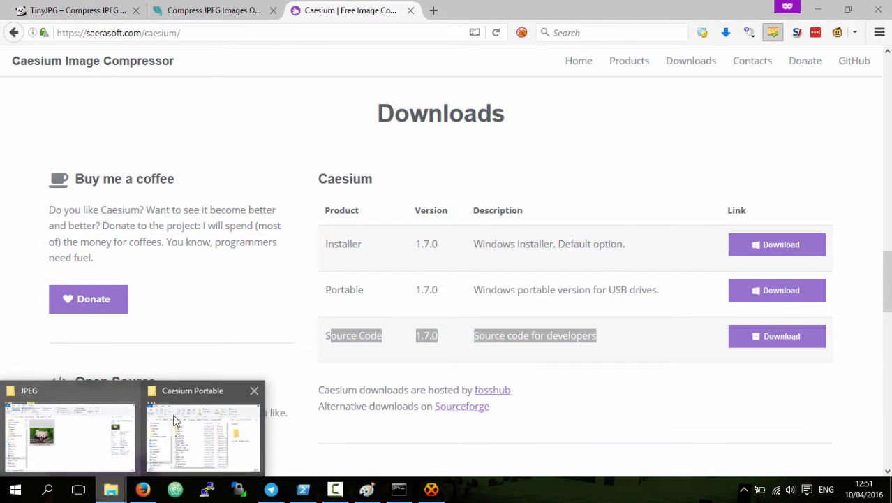
Launch Caesium.exe from the Caesium Portable folder and load the 816 KB, 1920x1271 panda JPG
{"action": "left_click", "coordinate": [203, 433]}
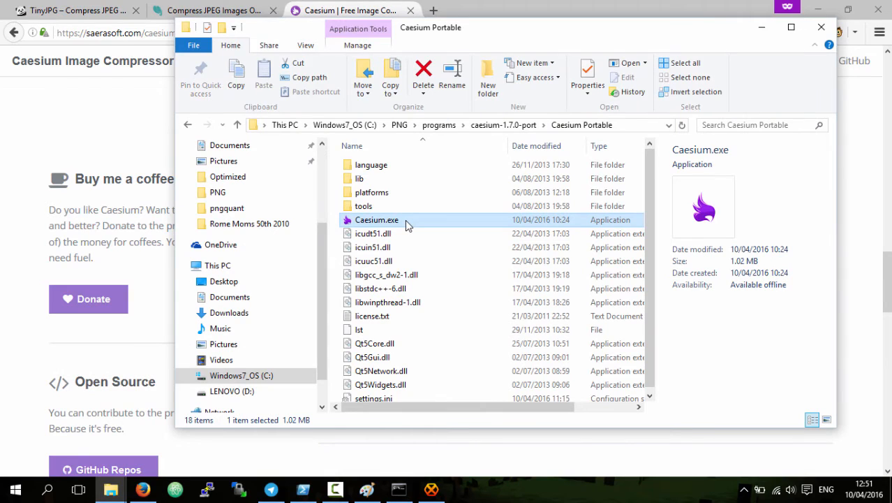
{"action": "double_click", "coordinate": [376, 220]}
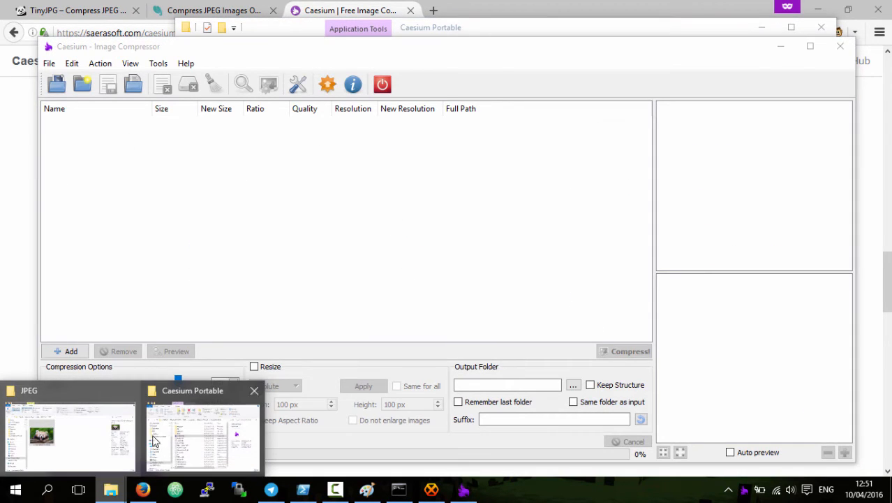
{"action": "left_click", "coordinate": [70, 437]}
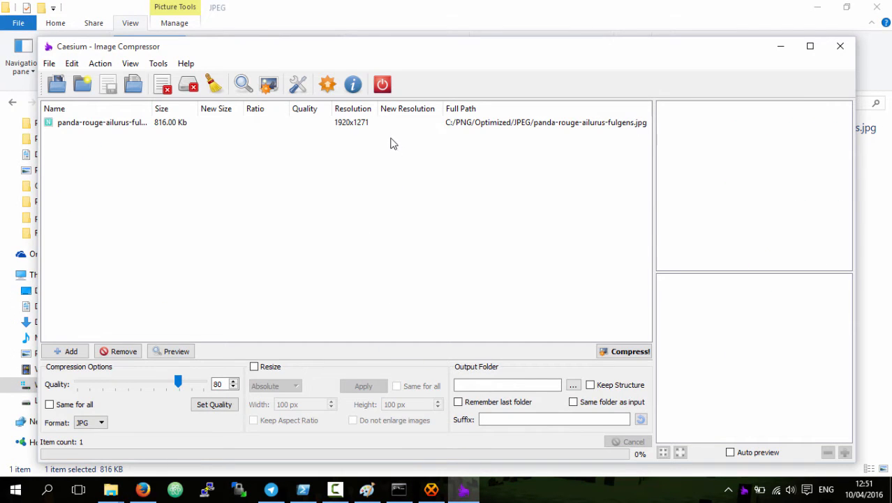
{"action": "mouse_move", "coordinate": [190, 386]}
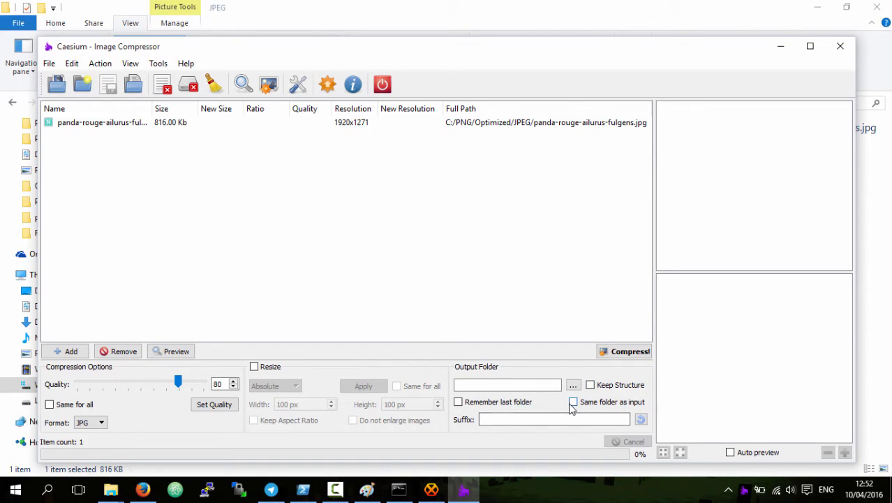
Compress the panda photo at quality 80 into its own folder with a _compressed suffix (348.02 Kb)
{"action": "left_click", "coordinate": [573, 401]}
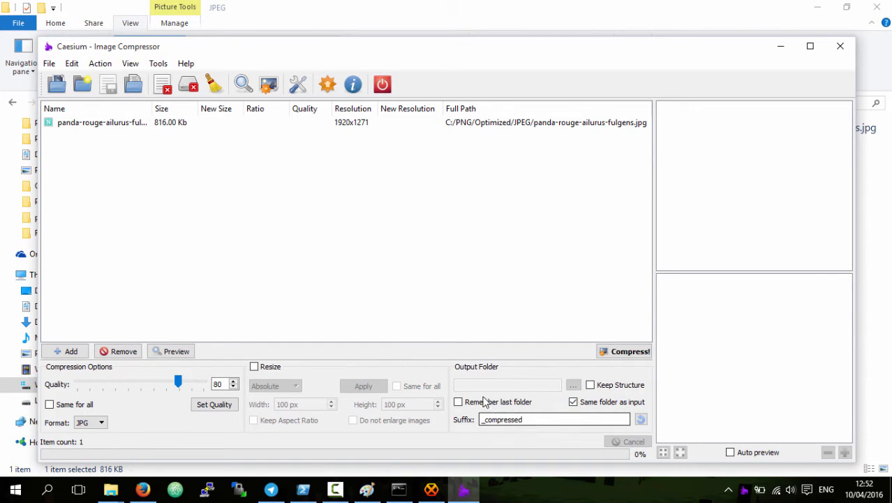
{"action": "triple_click", "coordinate": [554, 419]}
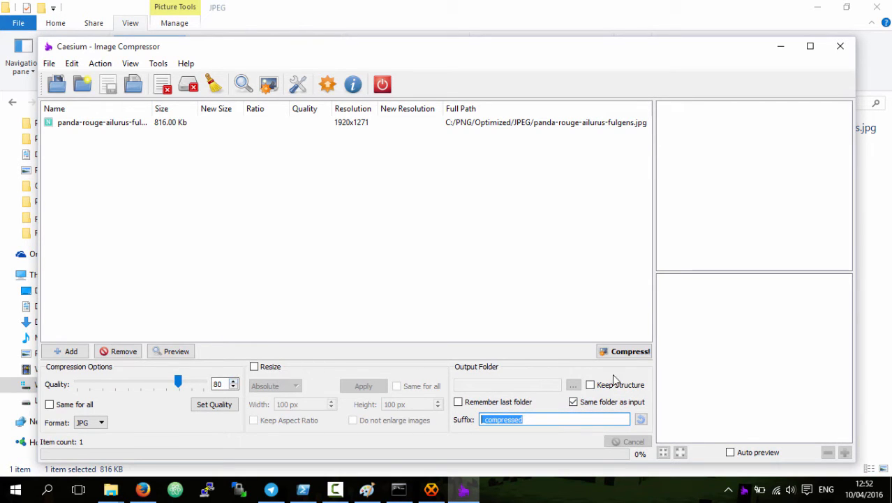
{"action": "left_click", "coordinate": [629, 351]}
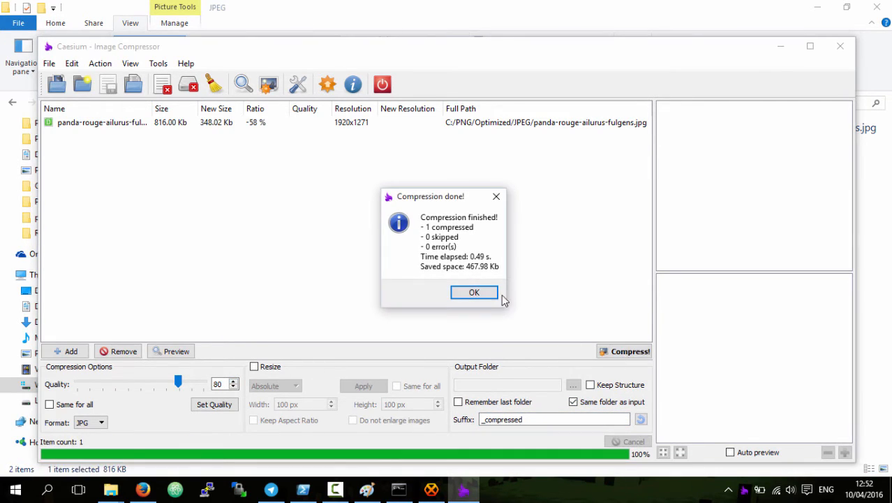
{"action": "left_click", "coordinate": [474, 291]}
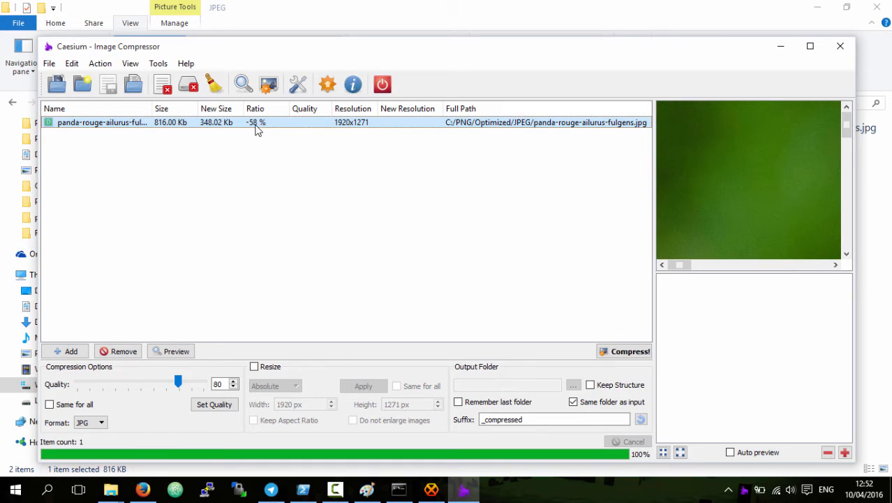
{"action": "mouse_move", "coordinate": [263, 128]}
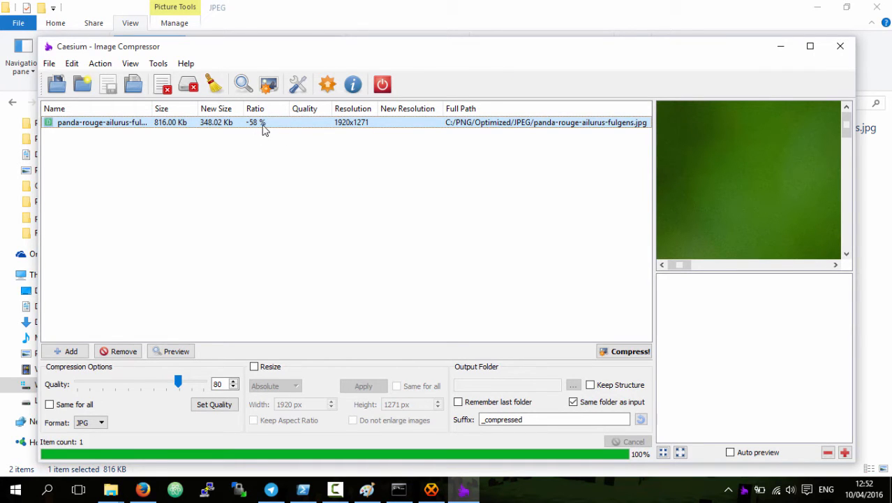
{"action": "mouse_move", "coordinate": [445, 127]}
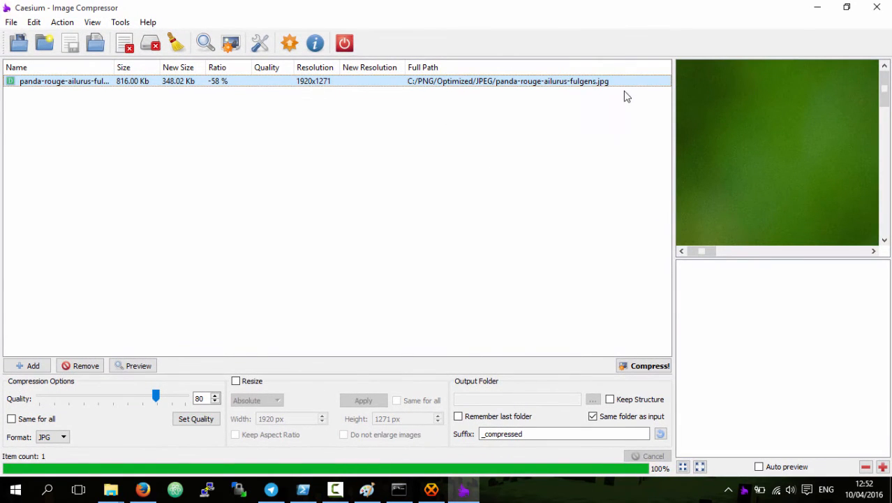
{"action": "mouse_move", "coordinate": [317, 373]}
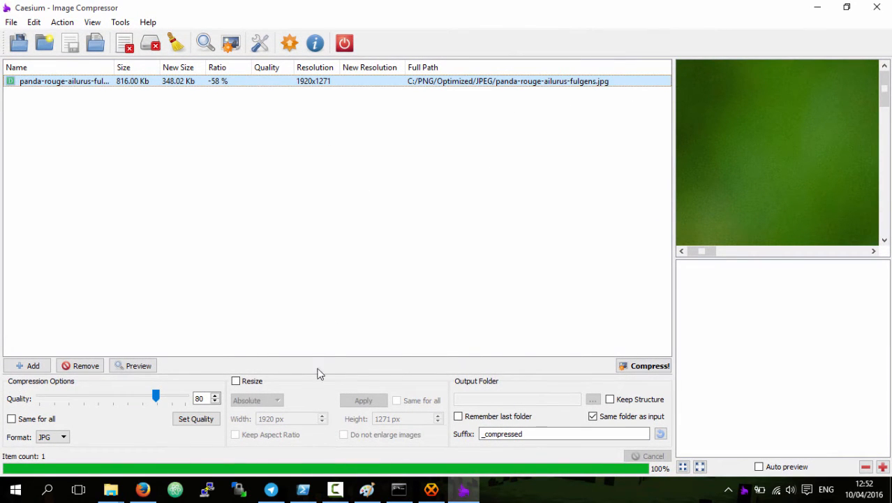
{"action": "mouse_move", "coordinate": [411, 154]}
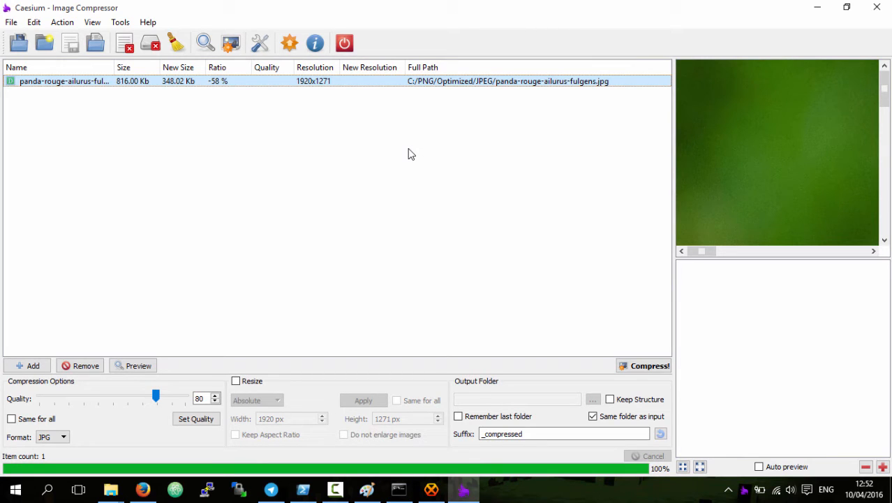
{"action": "mouse_move", "coordinate": [386, 222]}
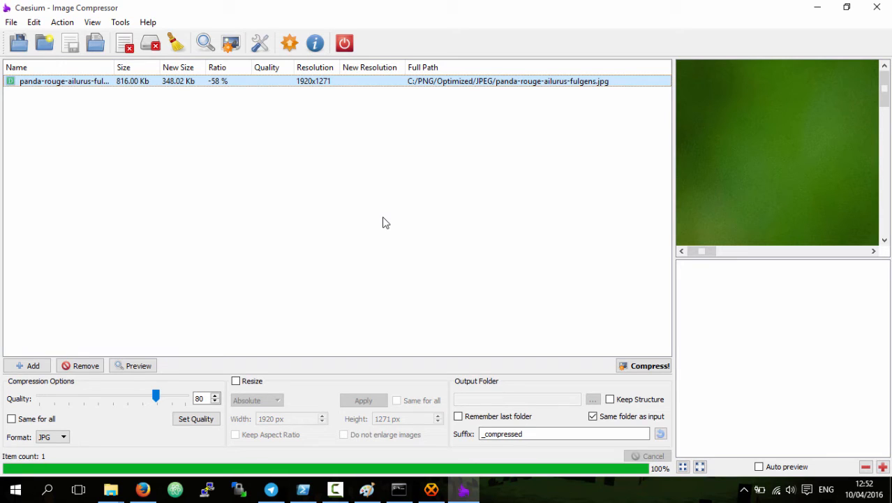
{"action": "mouse_move", "coordinate": [396, 153]}
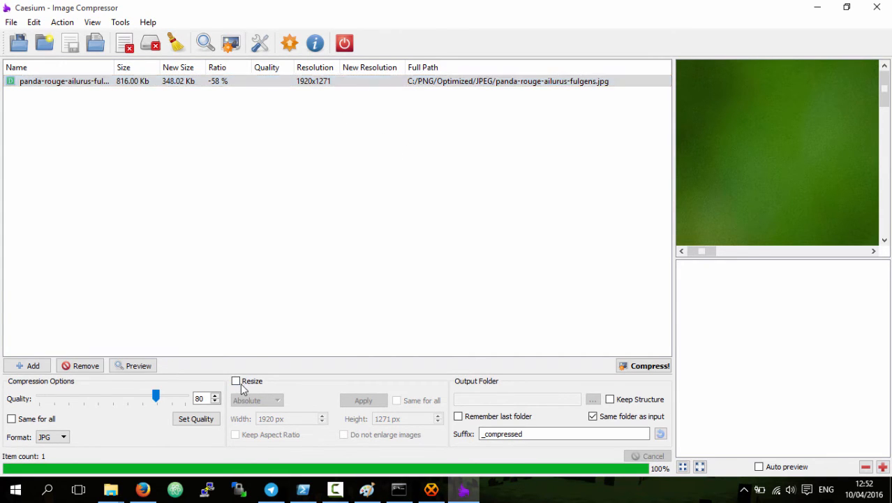
Enable a 50% resize and recompress the panda photo to 960x635, 89.36 Kb
{"action": "left_click", "coordinate": [236, 380]}
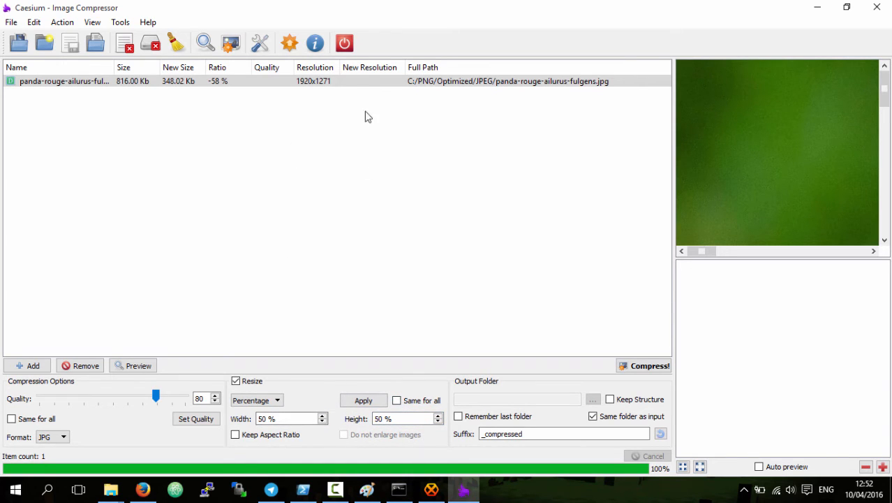
{"action": "left_click", "coordinate": [643, 365]}
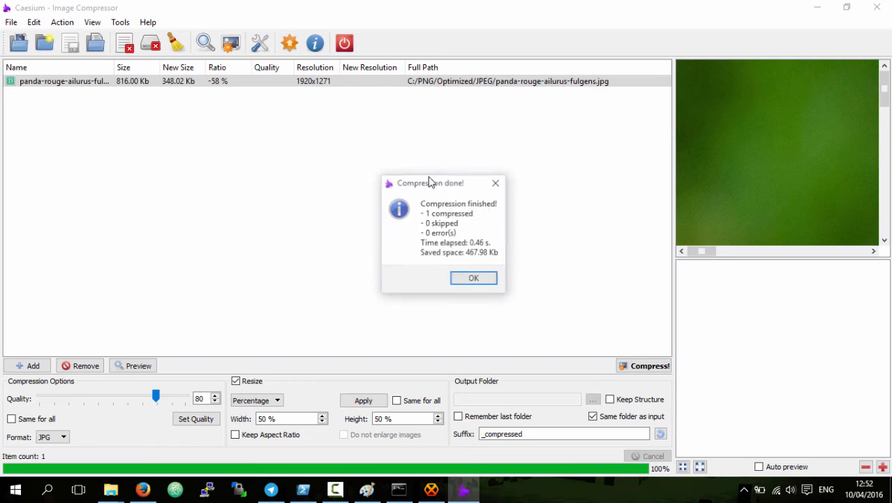
{"action": "left_click", "coordinate": [473, 277]}
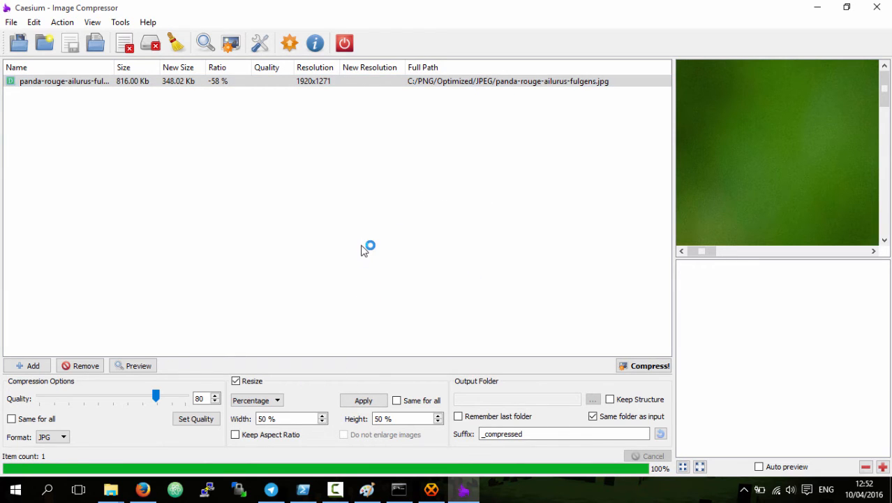
{"action": "left_click", "coordinate": [648, 366]}
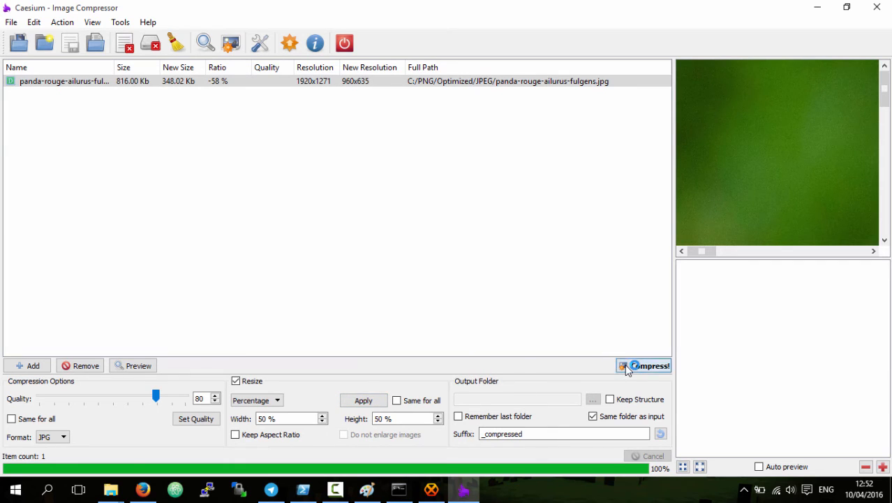
{"action": "left_click", "coordinate": [643, 366]}
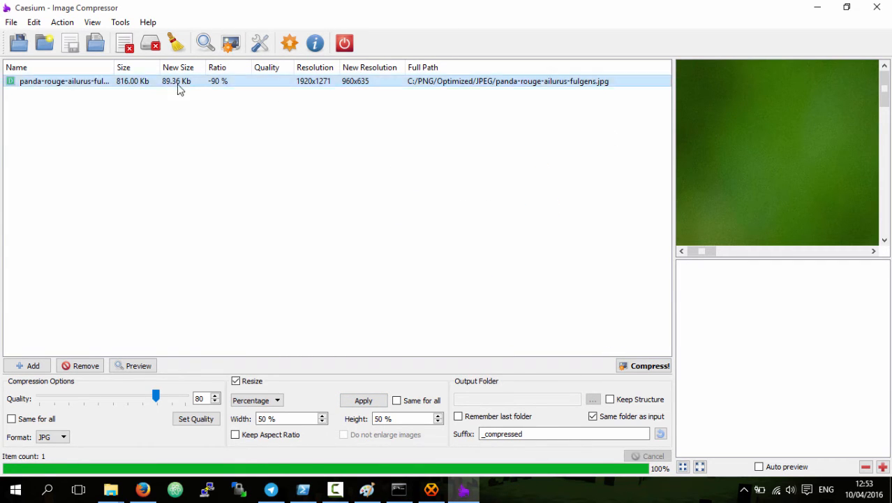
{"action": "mouse_move", "coordinate": [215, 89]}
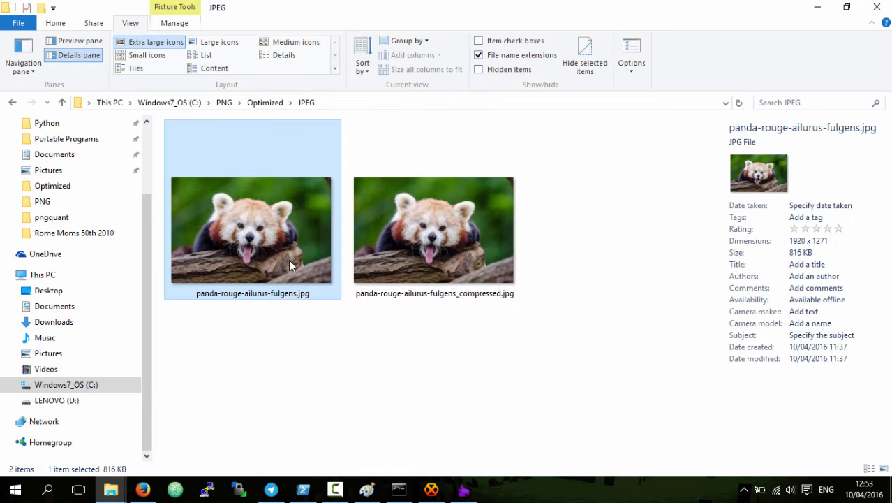
Open the original full-size red panda JPG in Windows Photo Viewer
{"action": "double_click", "coordinate": [252, 230]}
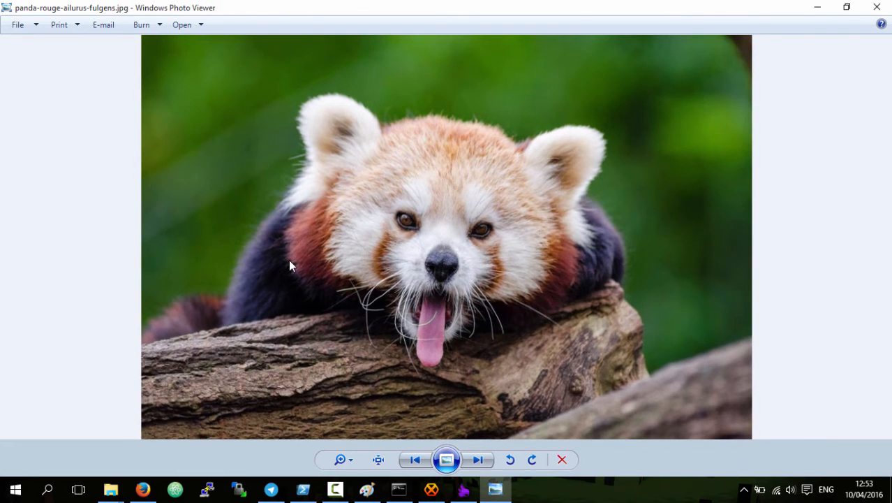
{"action": "mouse_move", "coordinate": [278, 236]}
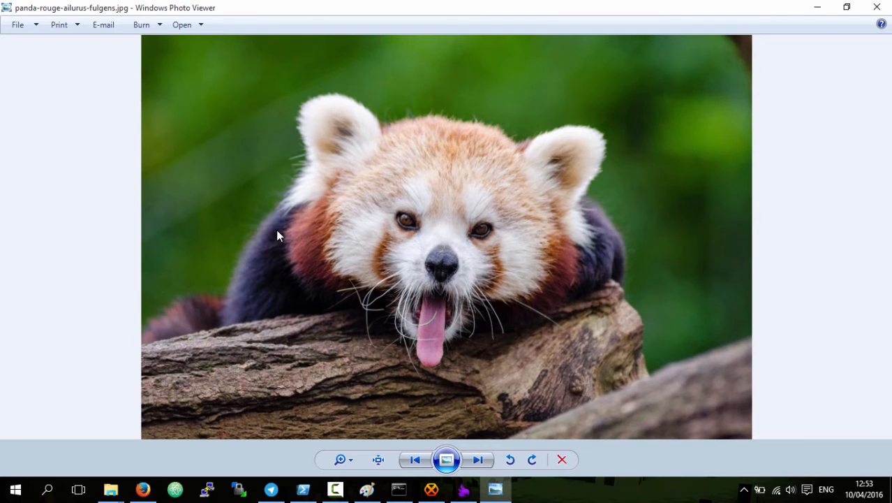
{"action": "mouse_move", "coordinate": [493, 107]}
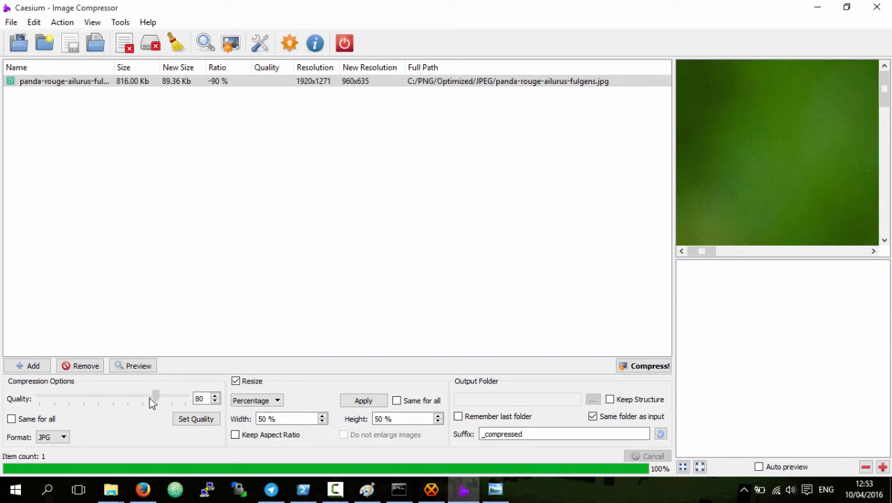
Set Caesium quality to 50 and recompress the half-size panda photo to 51.04 Kb
{"action": "left_click_drag", "start_coordinate": [155, 398], "coordinate": [93, 398]}
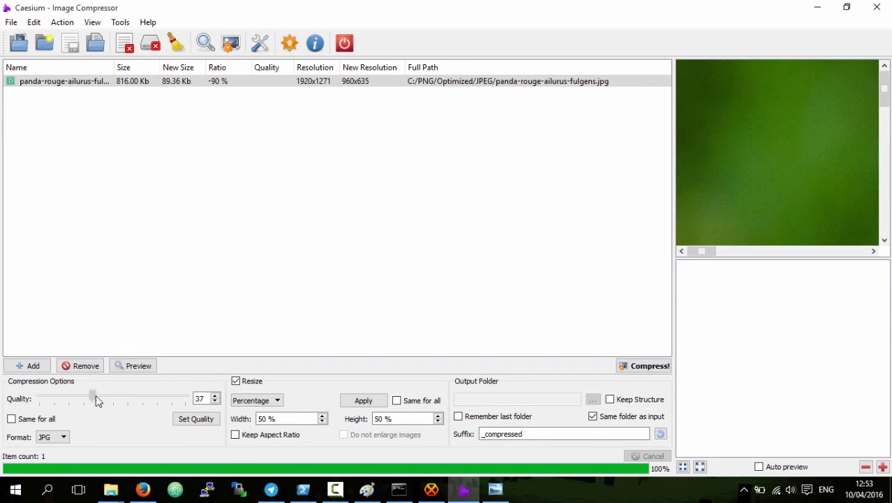
{"action": "left_click_drag", "start_coordinate": [94, 395], "coordinate": [112, 395]}
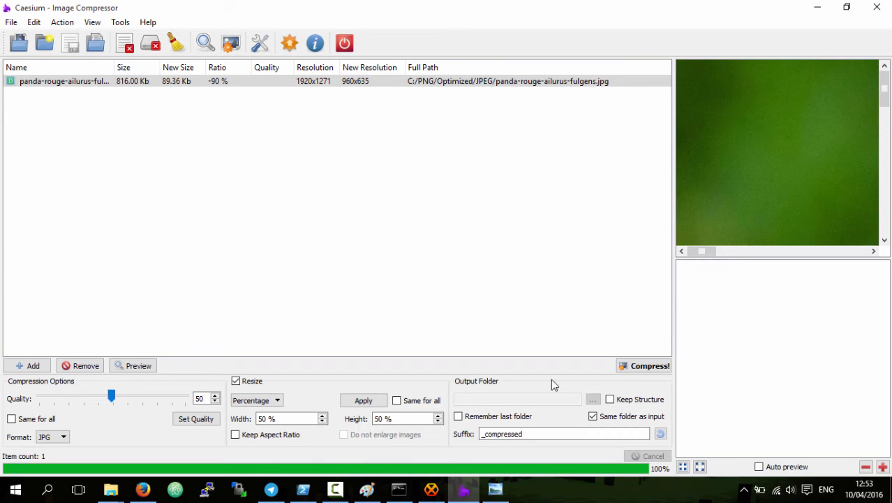
{"action": "left_click", "coordinate": [643, 365]}
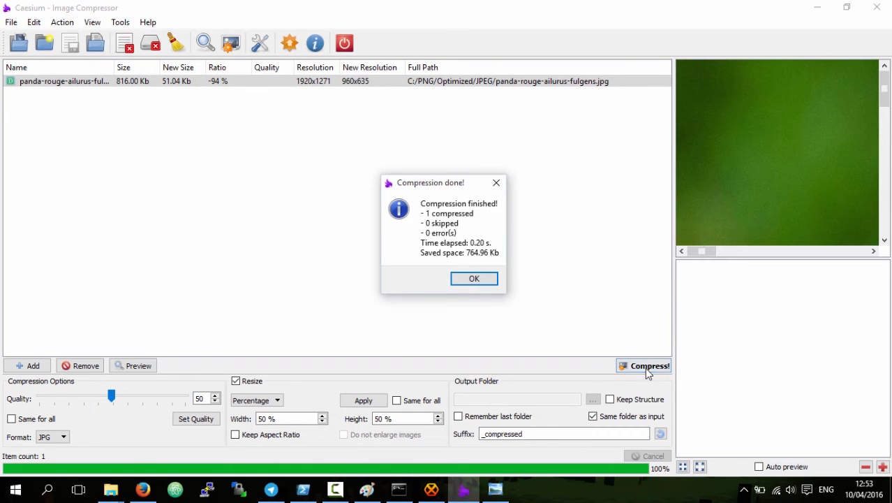
{"action": "left_click", "coordinate": [474, 278]}
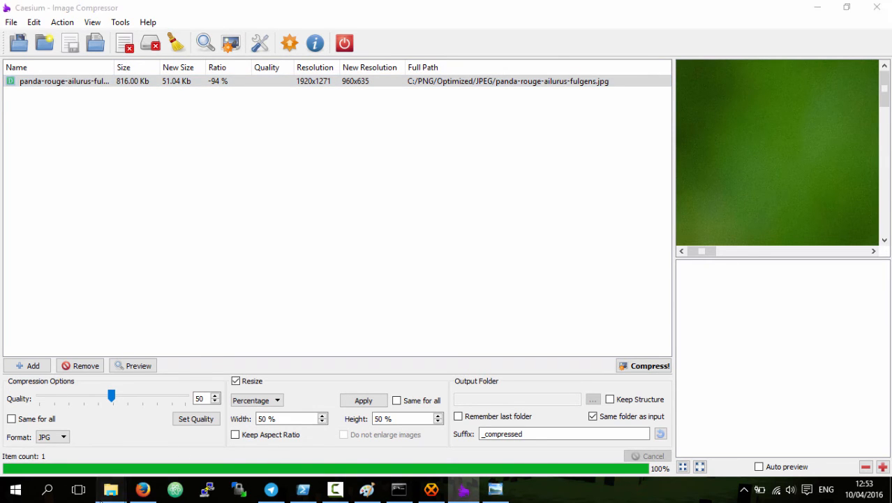
Open panda-rouge-ailurus-fulgens_compressed.jpg in Windows Photo Viewer to inspect its quality
{"action": "double_click", "coordinate": [65, 81]}
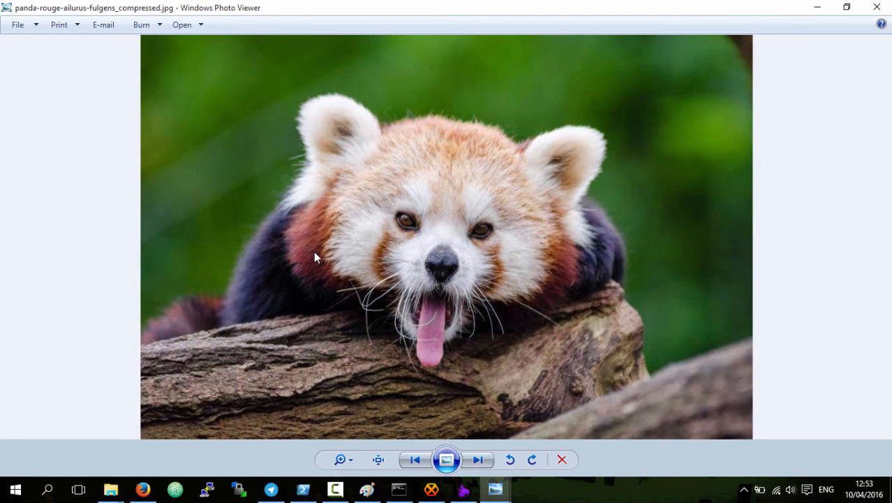
{"action": "mouse_move", "coordinate": [474, 210]}
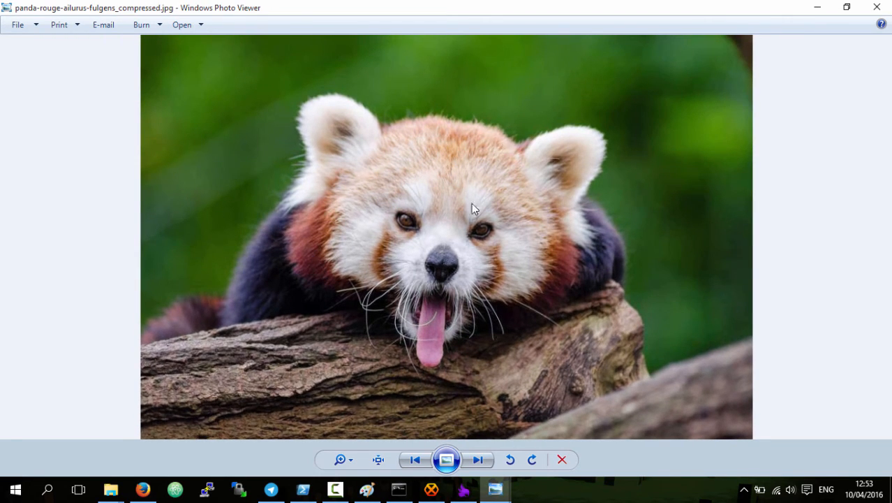
{"action": "mouse_move", "coordinate": [271, 150]}
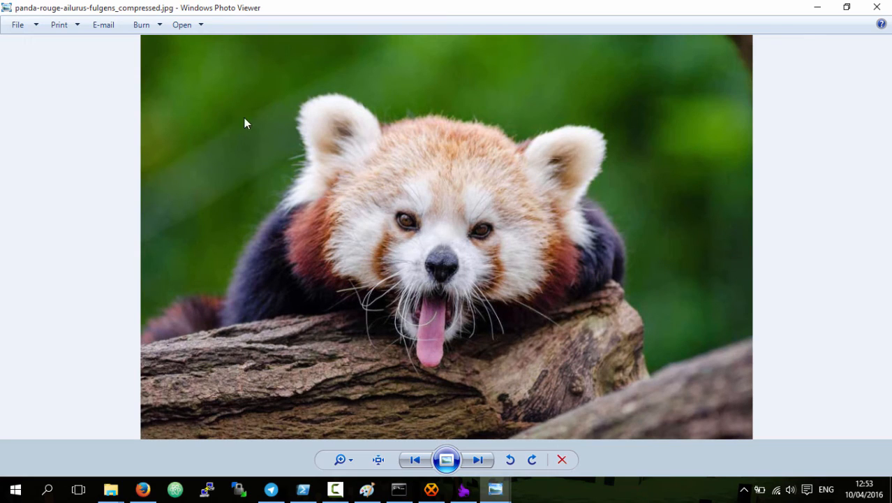
{"action": "mouse_move", "coordinate": [431, 262]}
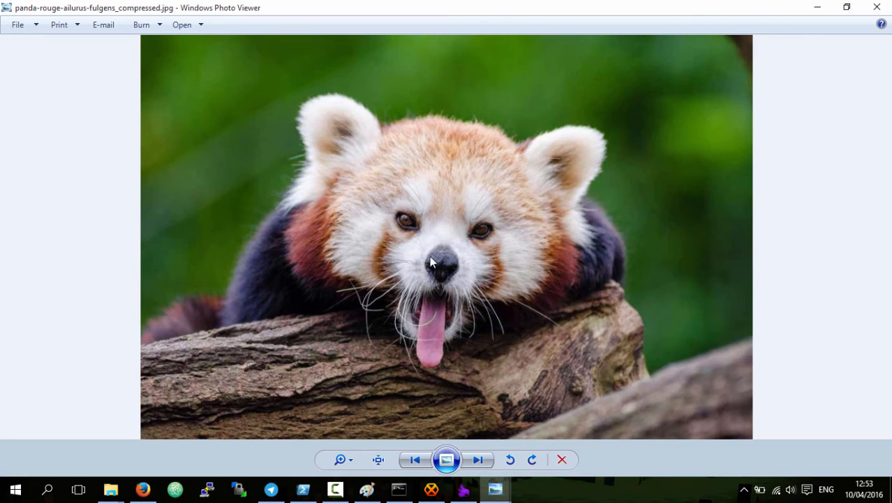
{"action": "mouse_move", "coordinate": [500, 335]}
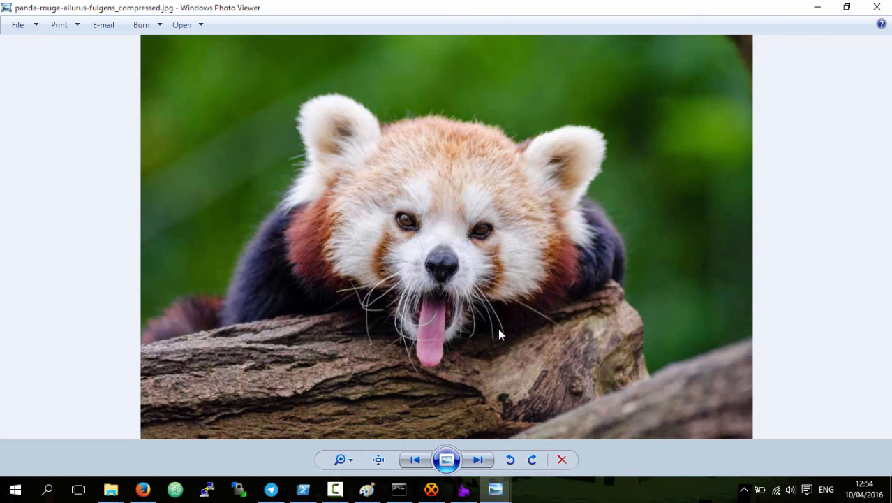
{"action": "mouse_move", "coordinate": [111, 488]}
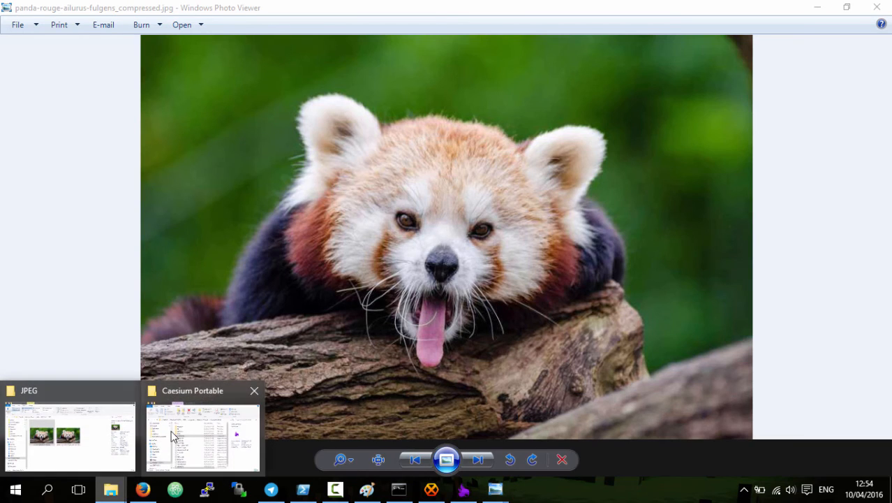
Compare the original (1920×1271, 816 KB) and _compressed copy (960×635, 51.0 KB) in File Explorer's details pane
{"action": "left_click", "coordinate": [70, 437]}
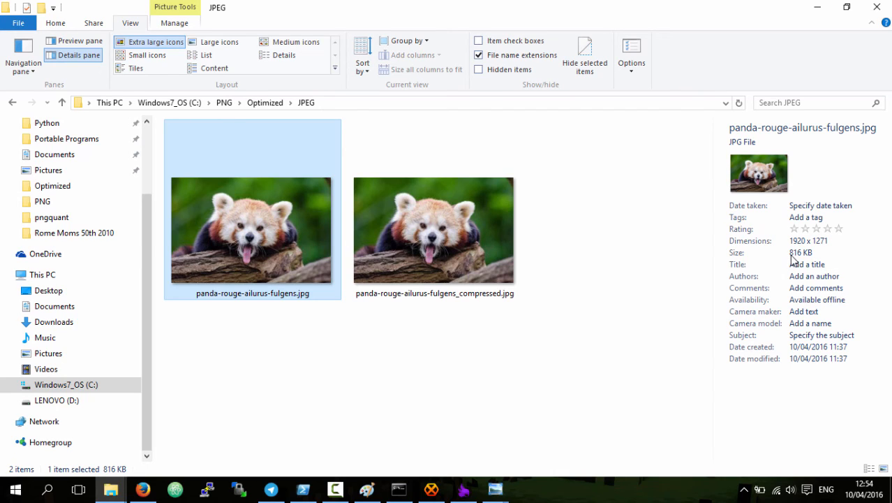
{"action": "left_click", "coordinate": [434, 231]}
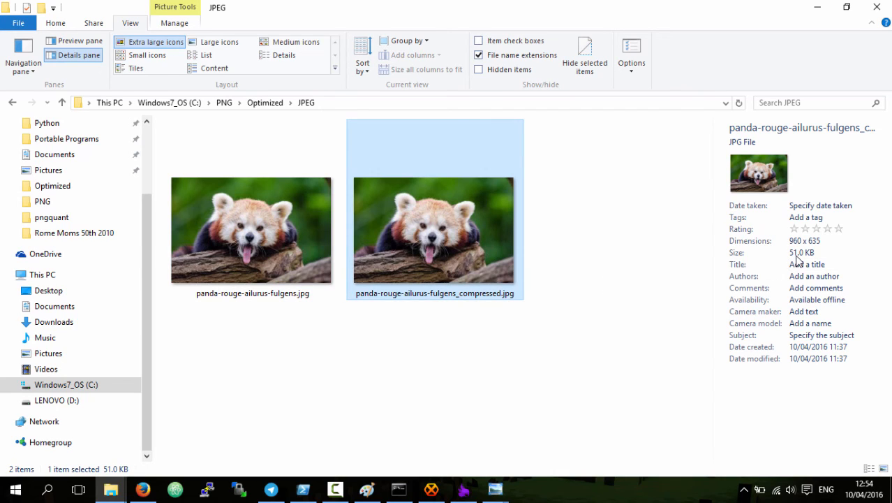
{"action": "left_click", "coordinate": [251, 231]}
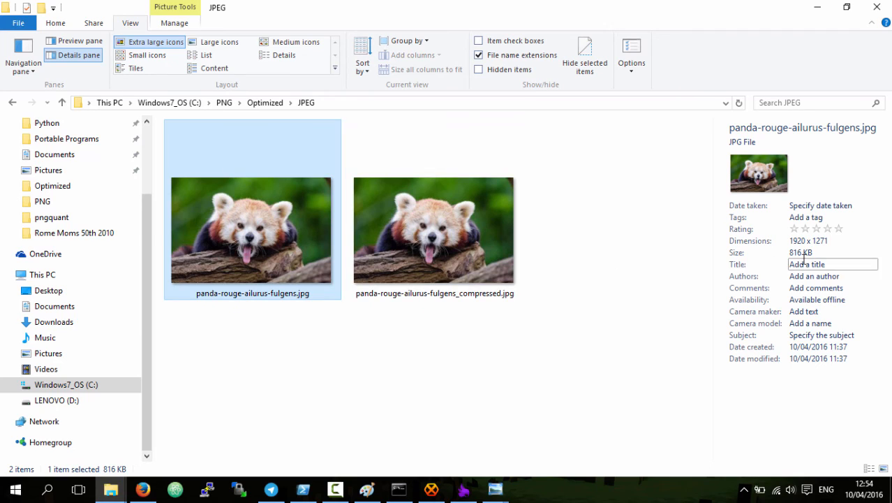
{"action": "left_click", "coordinate": [433, 230]}
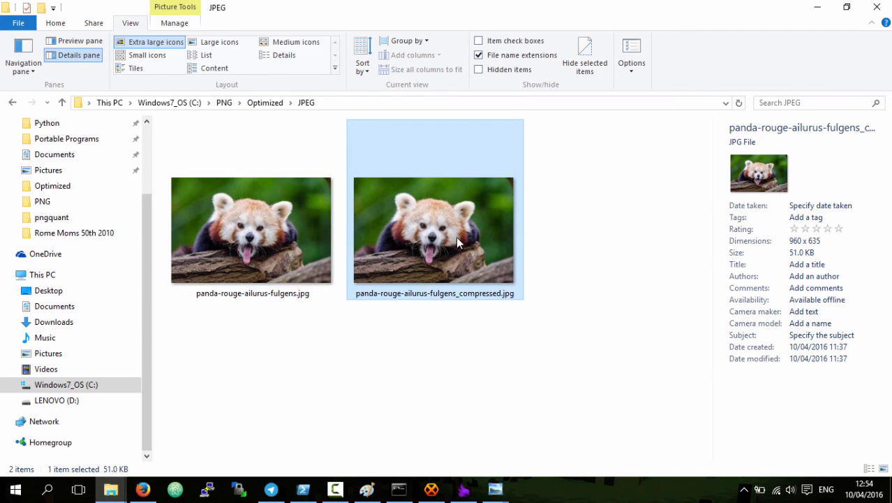
{"action": "left_click", "coordinate": [251, 230]}
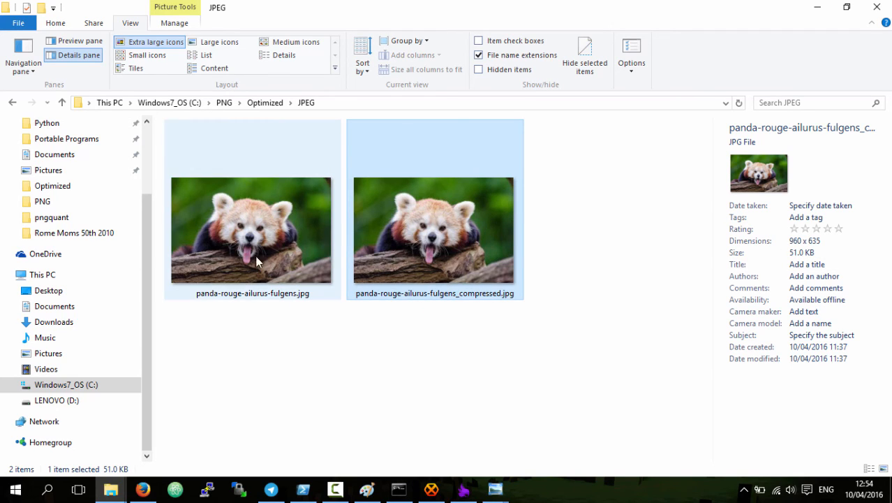
{"action": "mouse_move", "coordinate": [433, 203]}
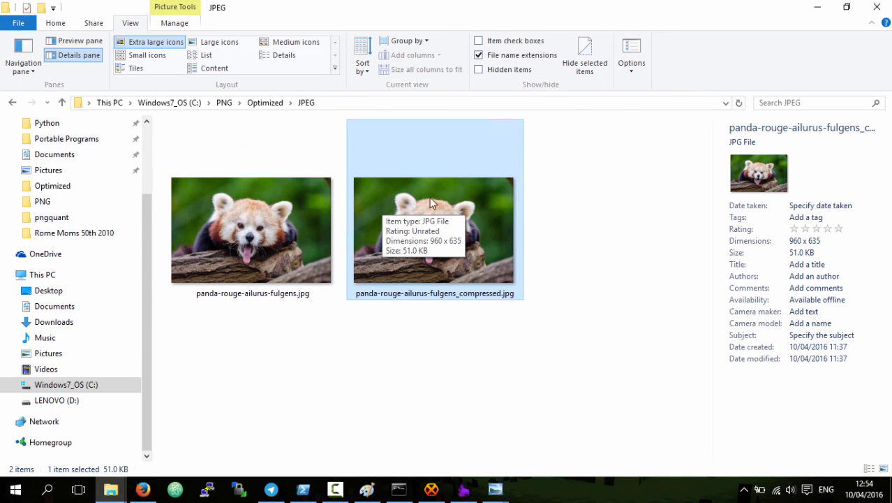